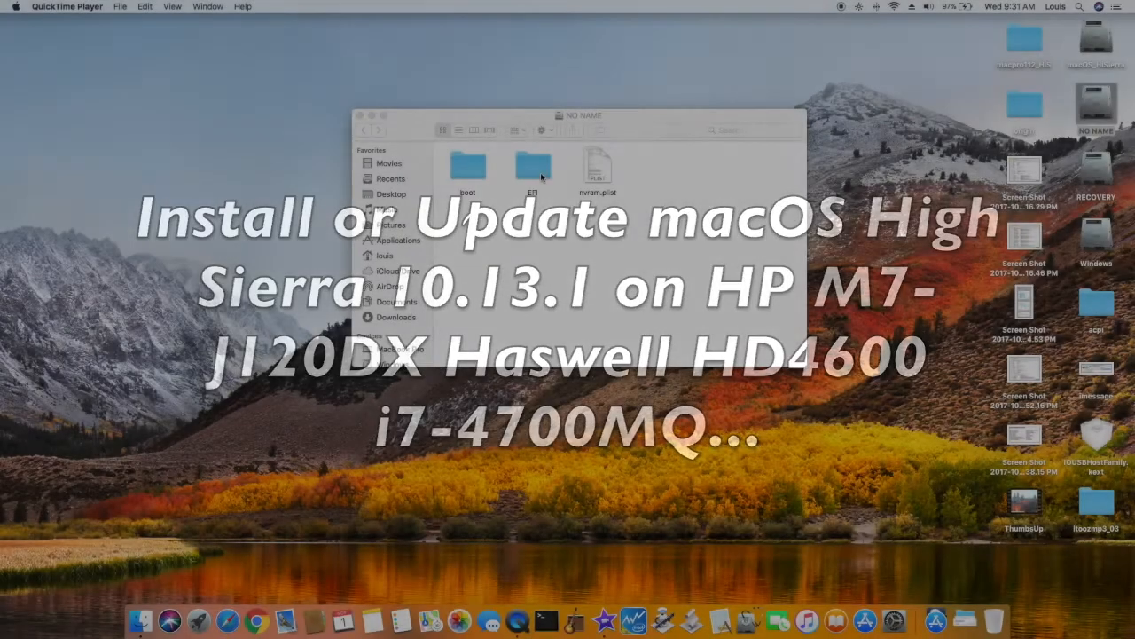
Open the EFI folder on the NO NAME volume to see APPLE, BOOT, CLOVER and other folders
double_click(532, 168)
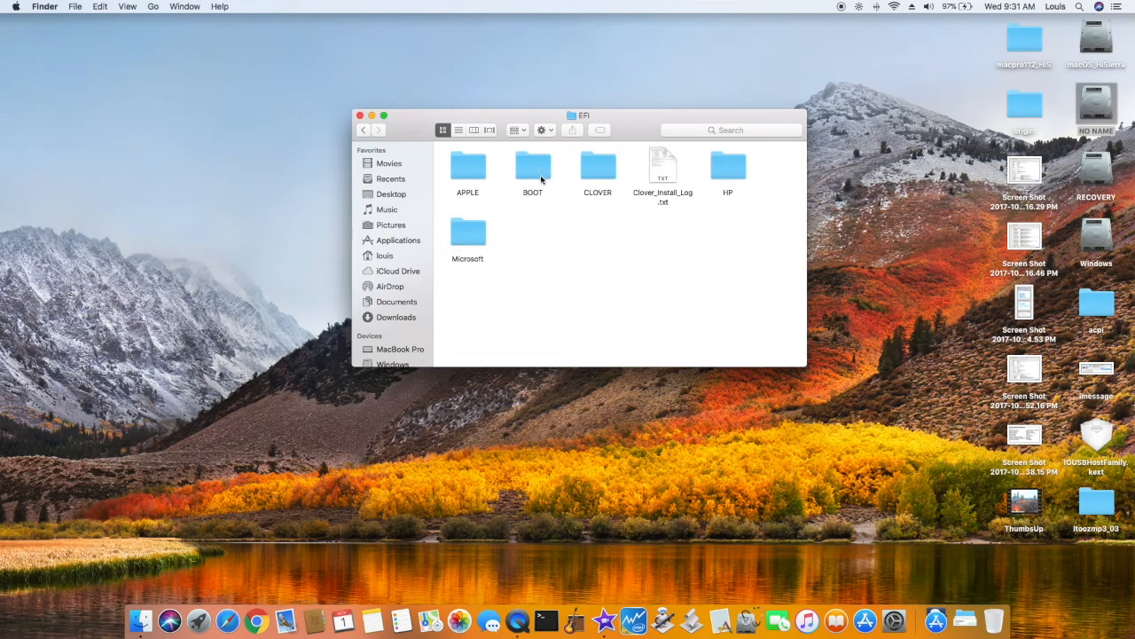
mouse_move(581, 266)
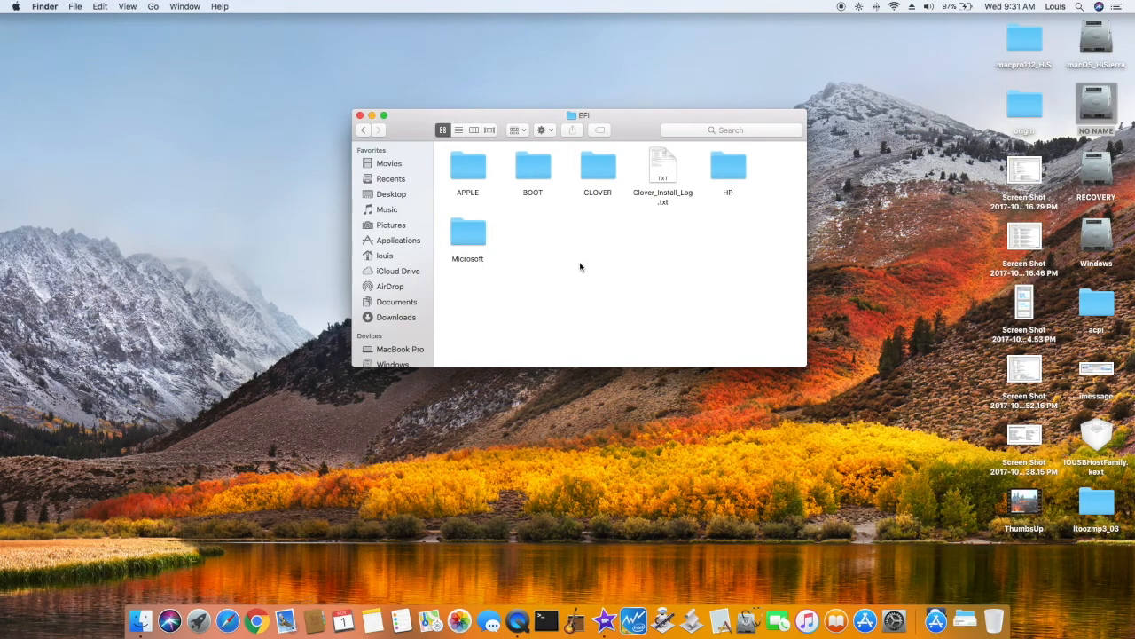
Open the CLOVER folder inside EFI on the NO NAME volume
double_click(598, 166)
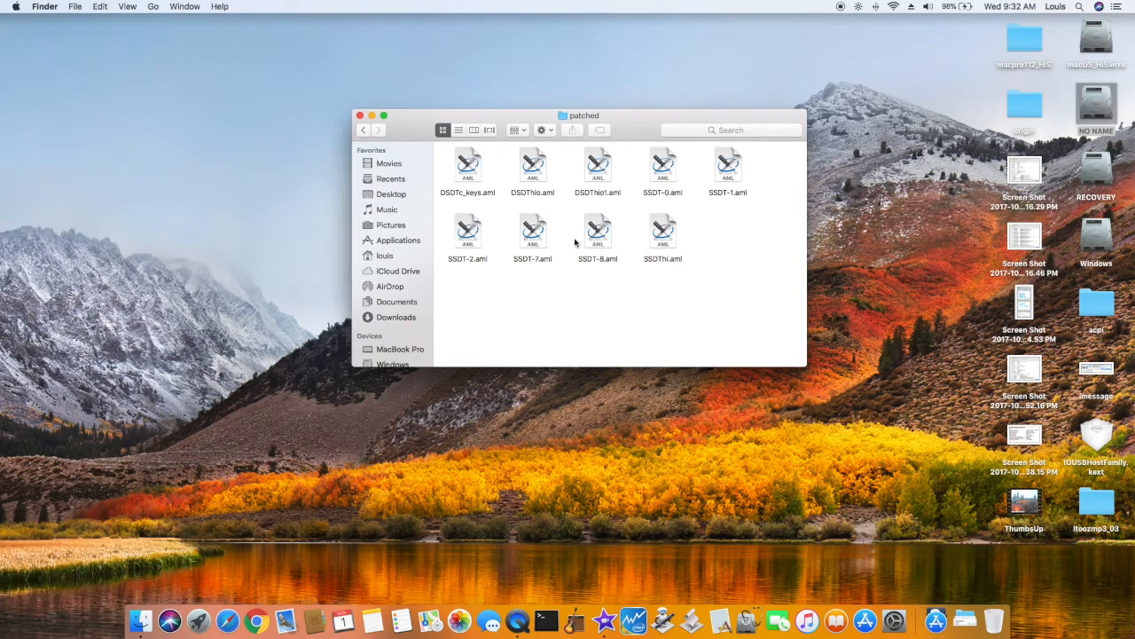
mouse_move(644, 297)
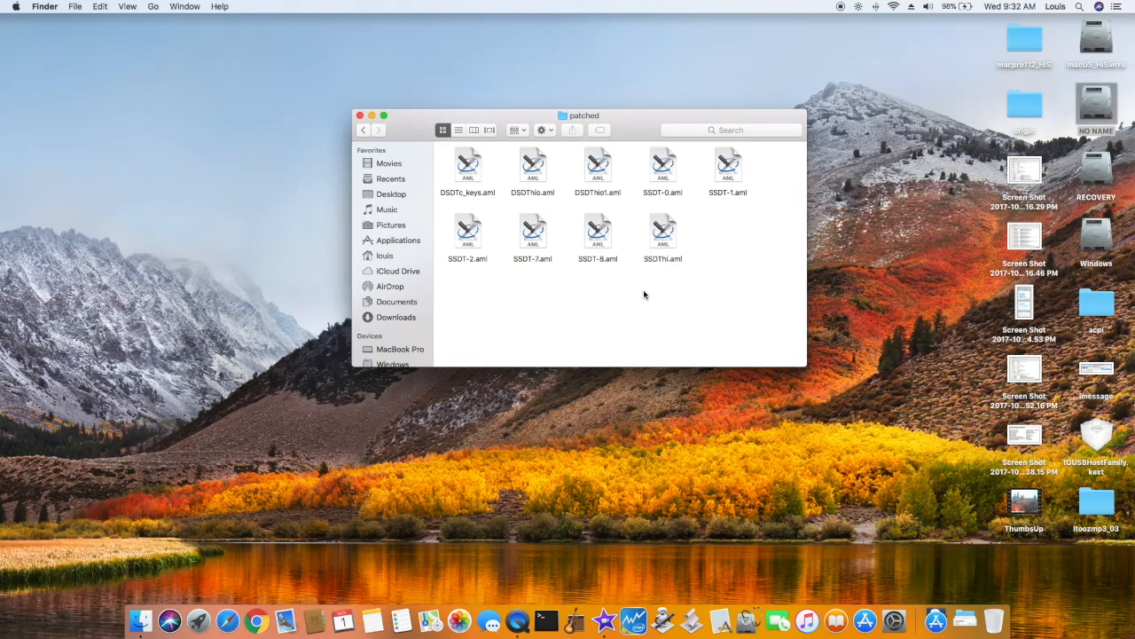
mouse_move(657, 307)
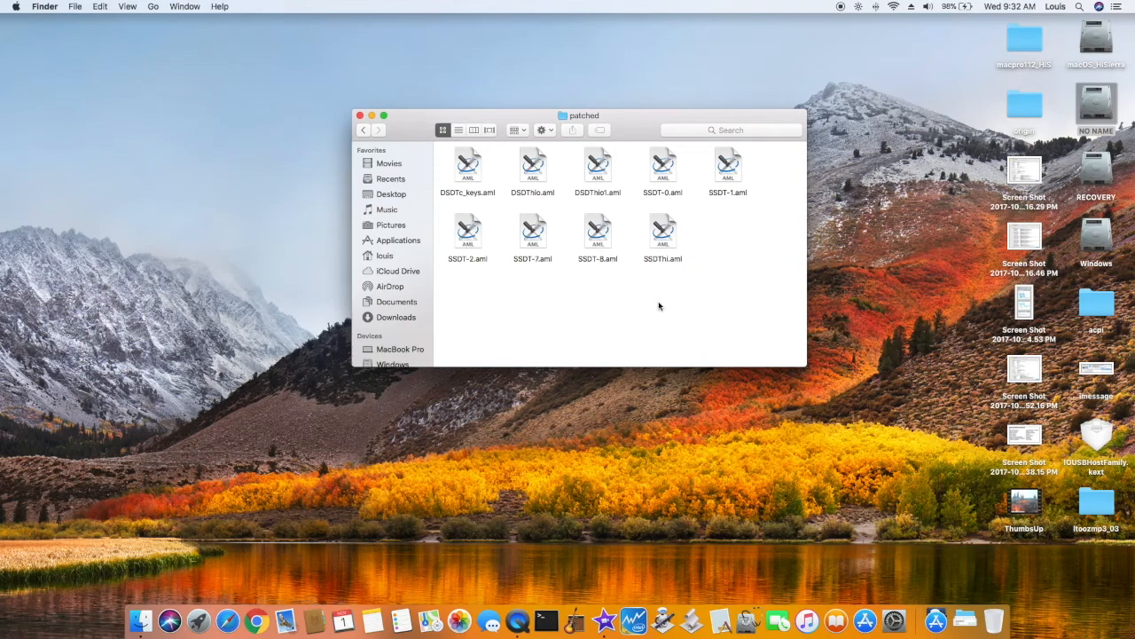
mouse_move(659, 198)
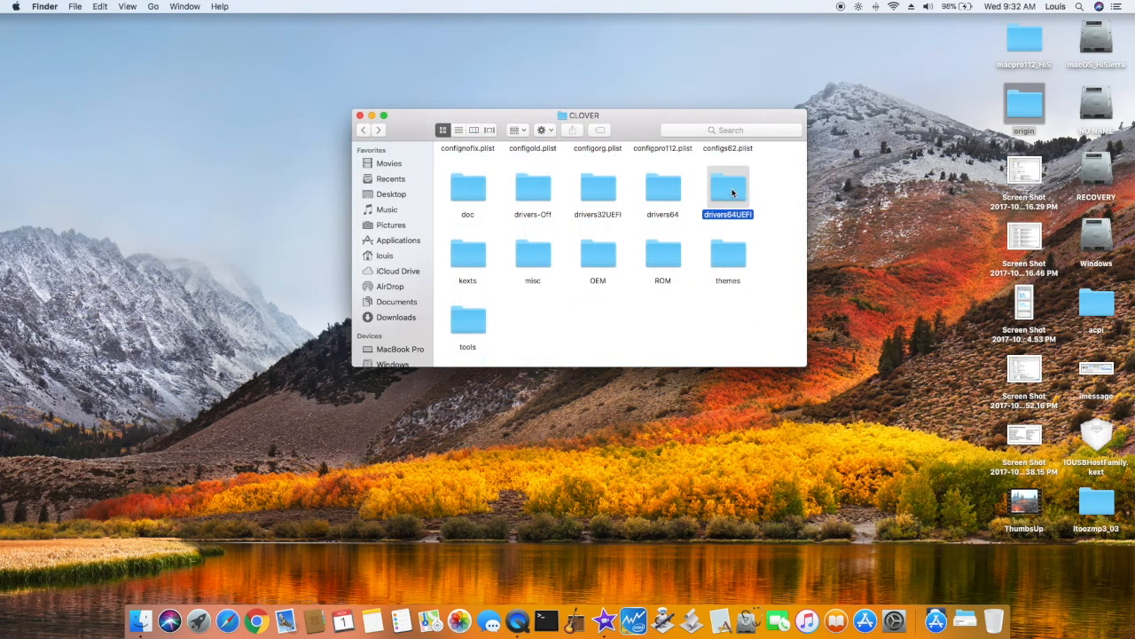
double_click(727, 187)
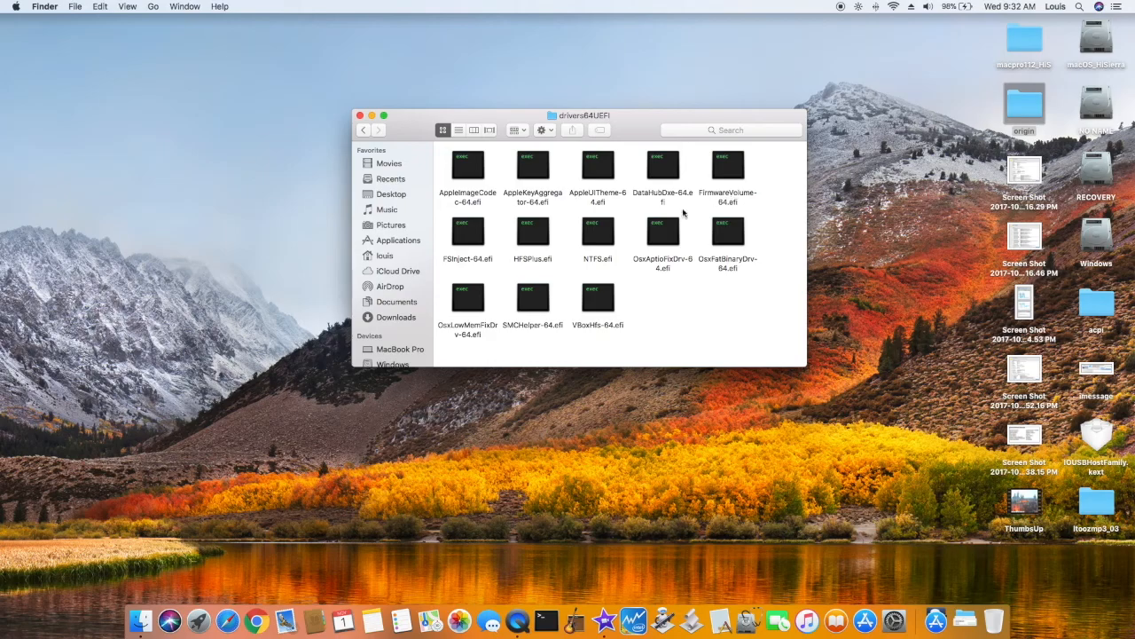
mouse_move(540, 268)
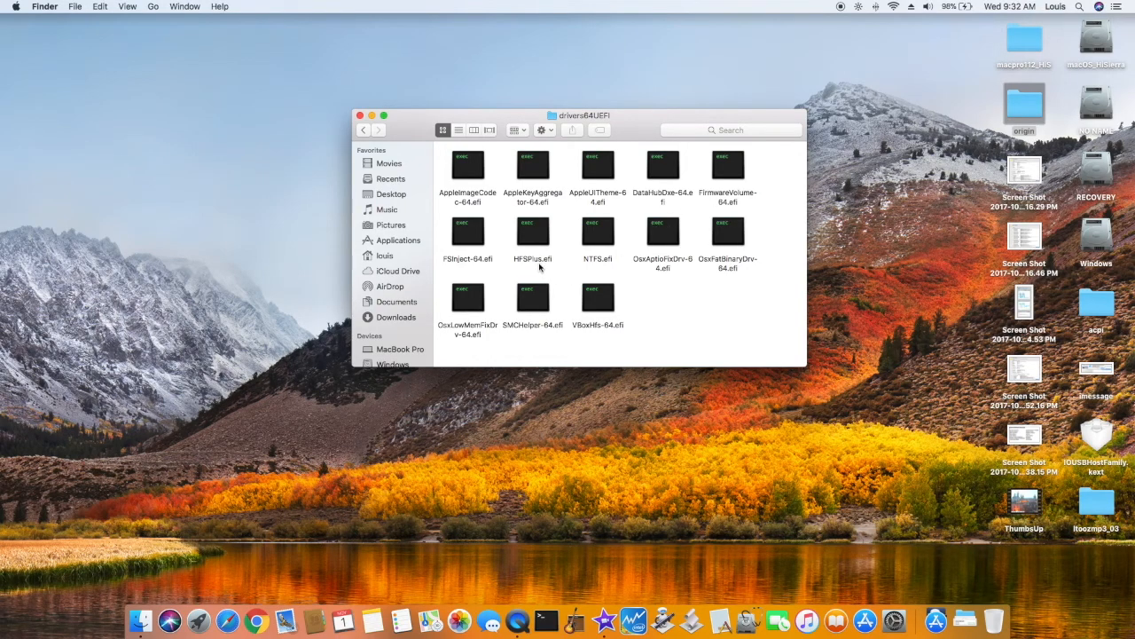
left_click(597, 232)
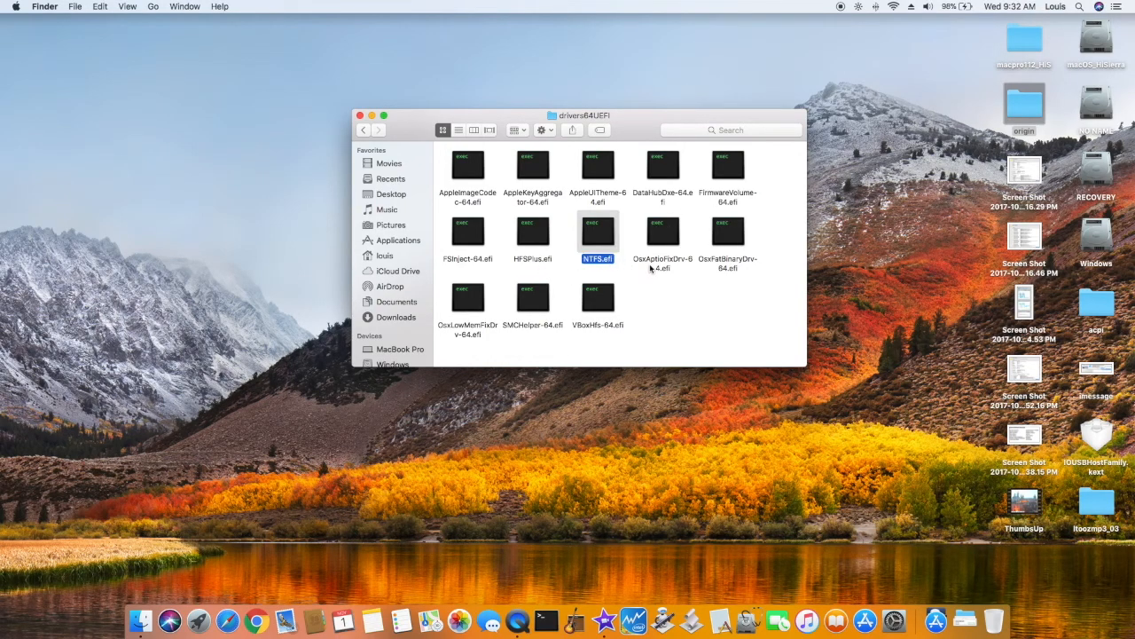
mouse_move(574, 328)
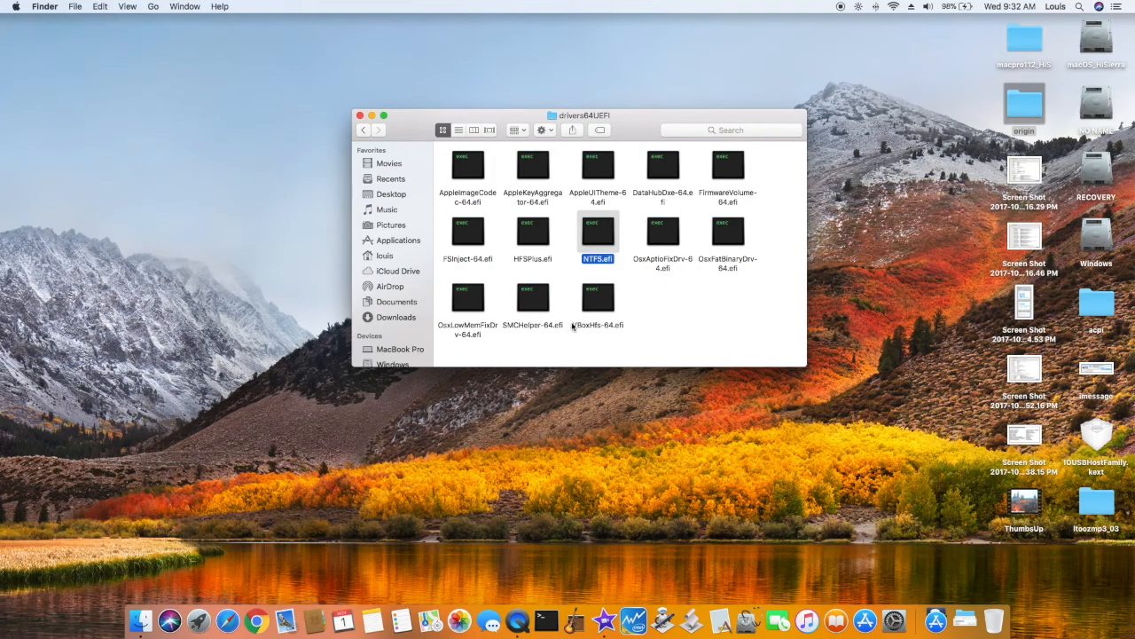
left_click(363, 130)
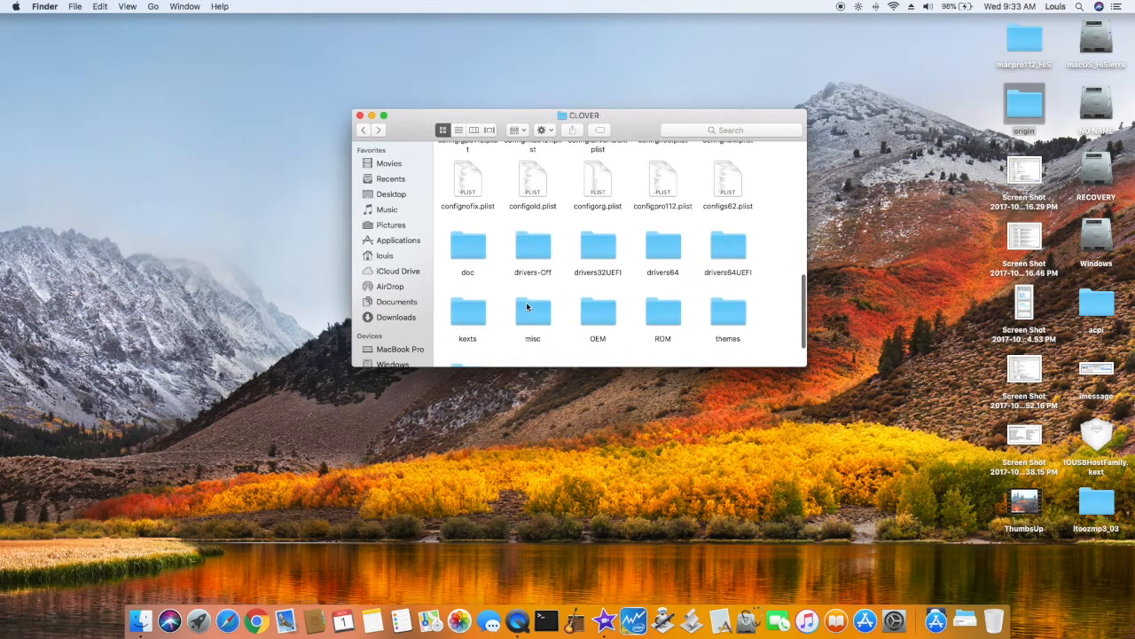
Open kexts/10.13 and check AppleALC, FakeSMC and IntelGraphicsFixup kexts
double_click(468, 318)
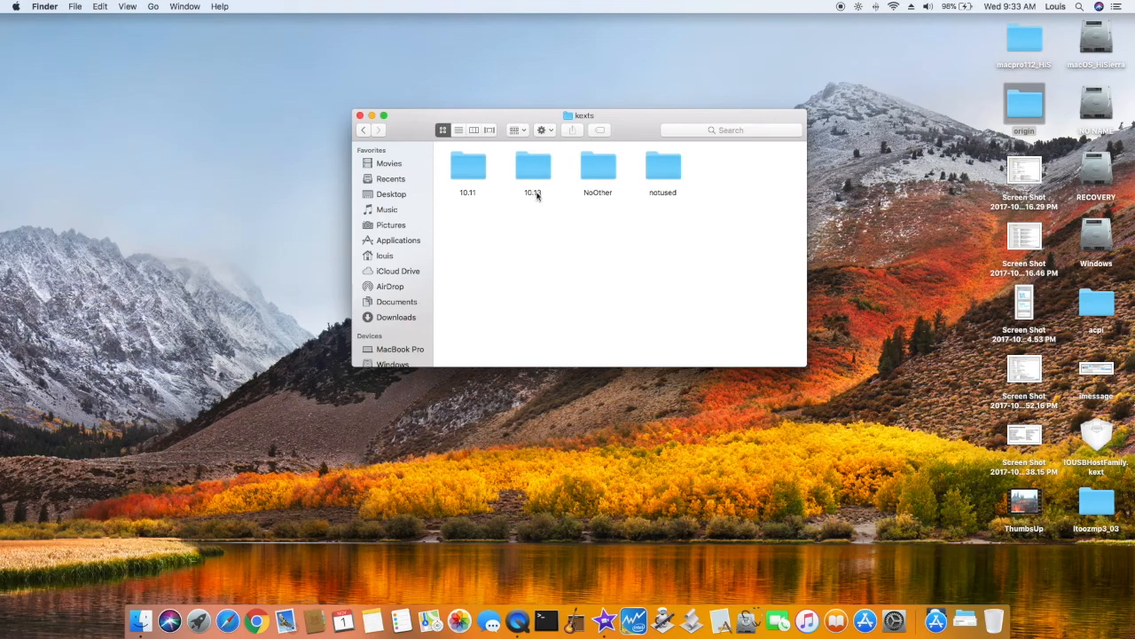
double_click(533, 167)
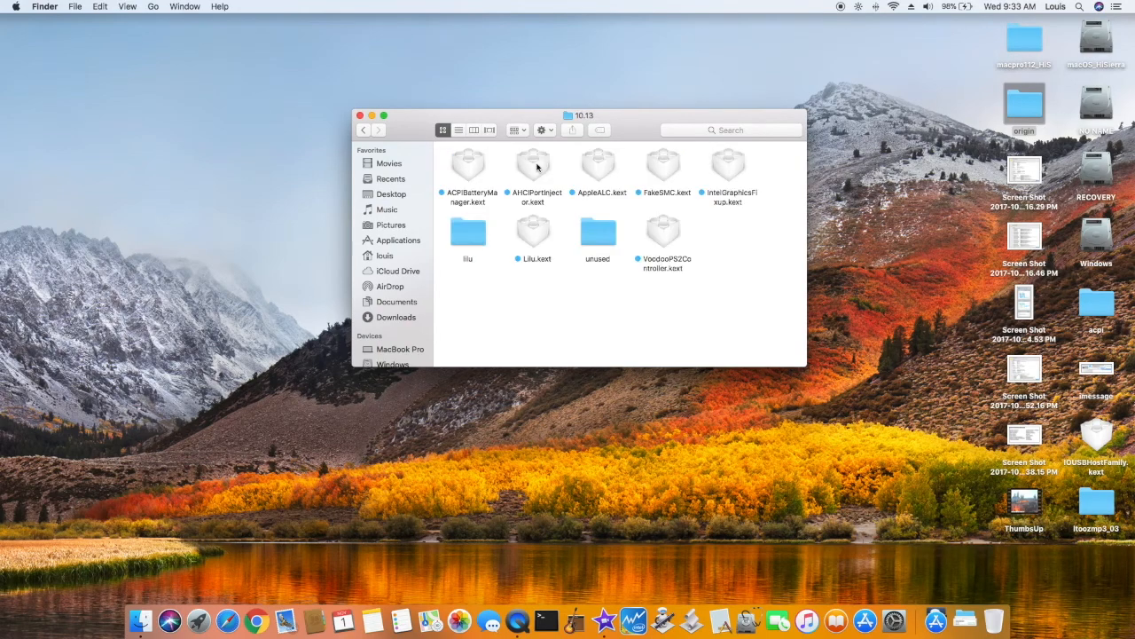
mouse_move(479, 194)
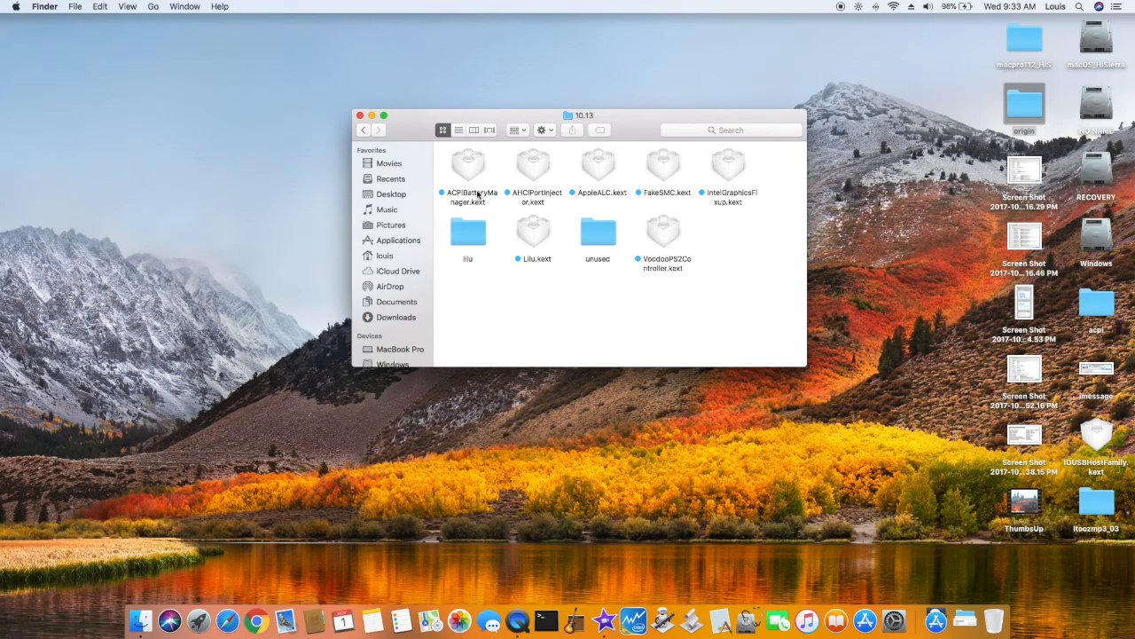
mouse_move(533, 164)
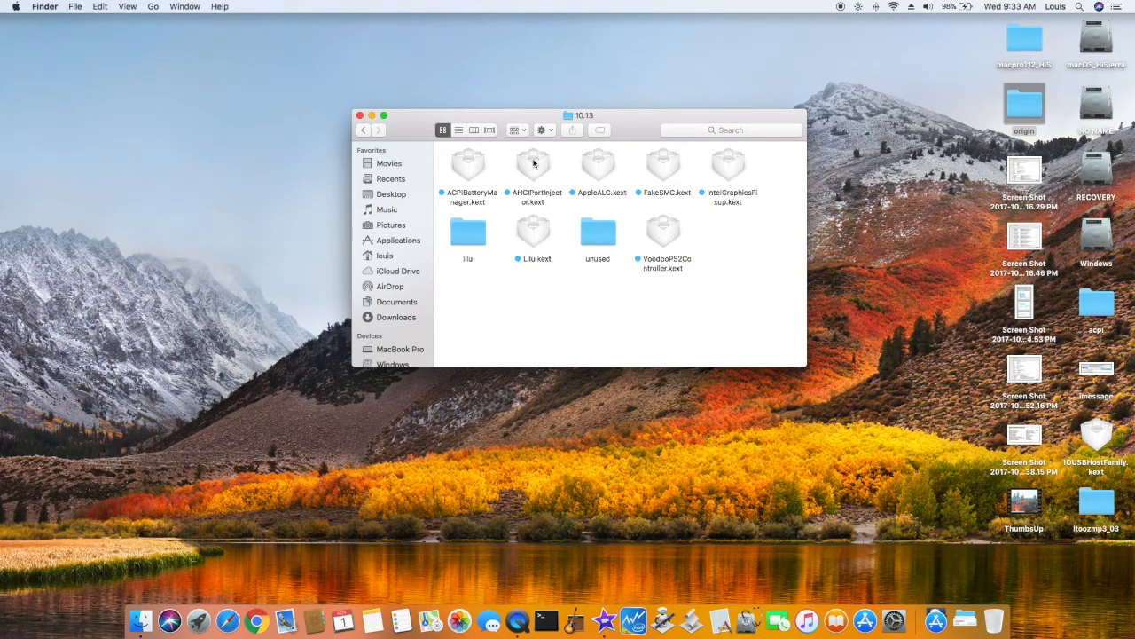
mouse_move(588, 171)
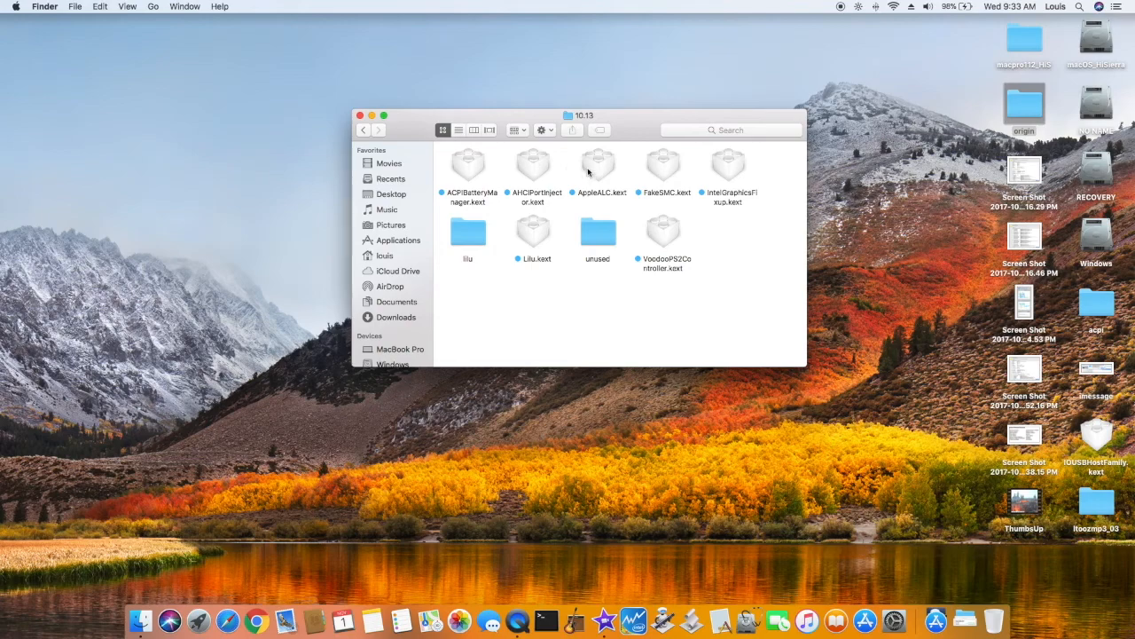
left_click(598, 168)
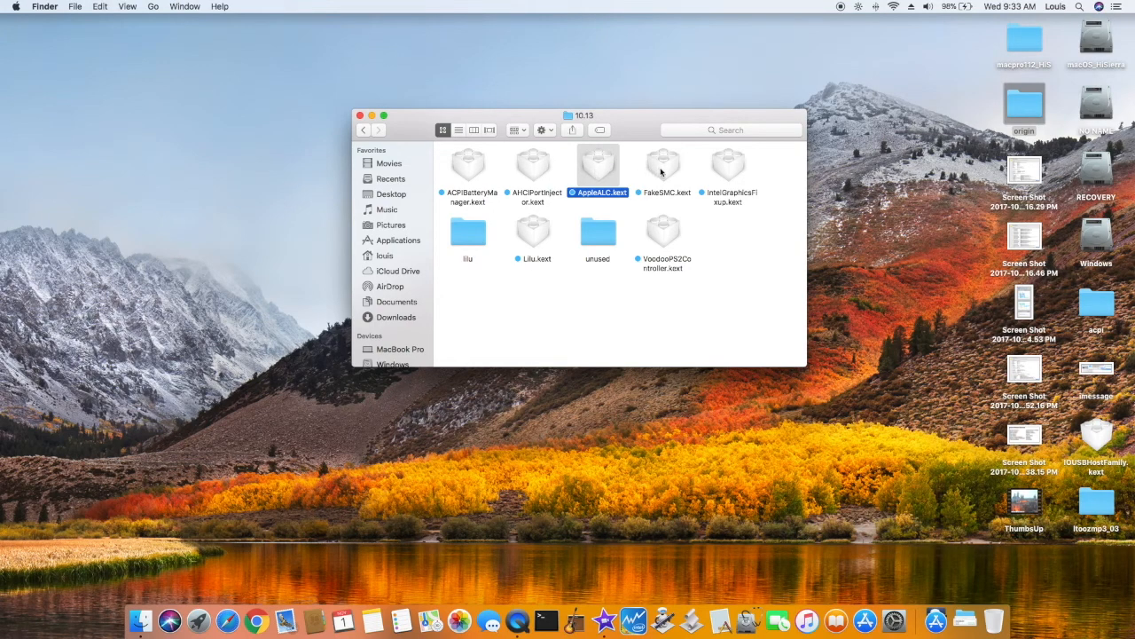
left_click(663, 165)
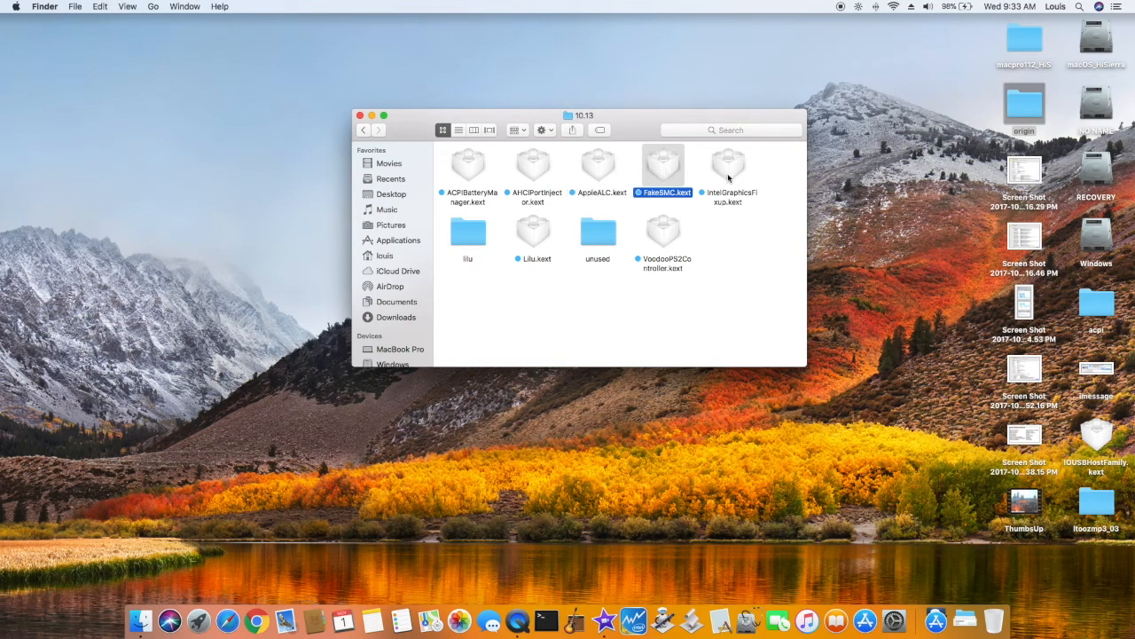
left_click(728, 168)
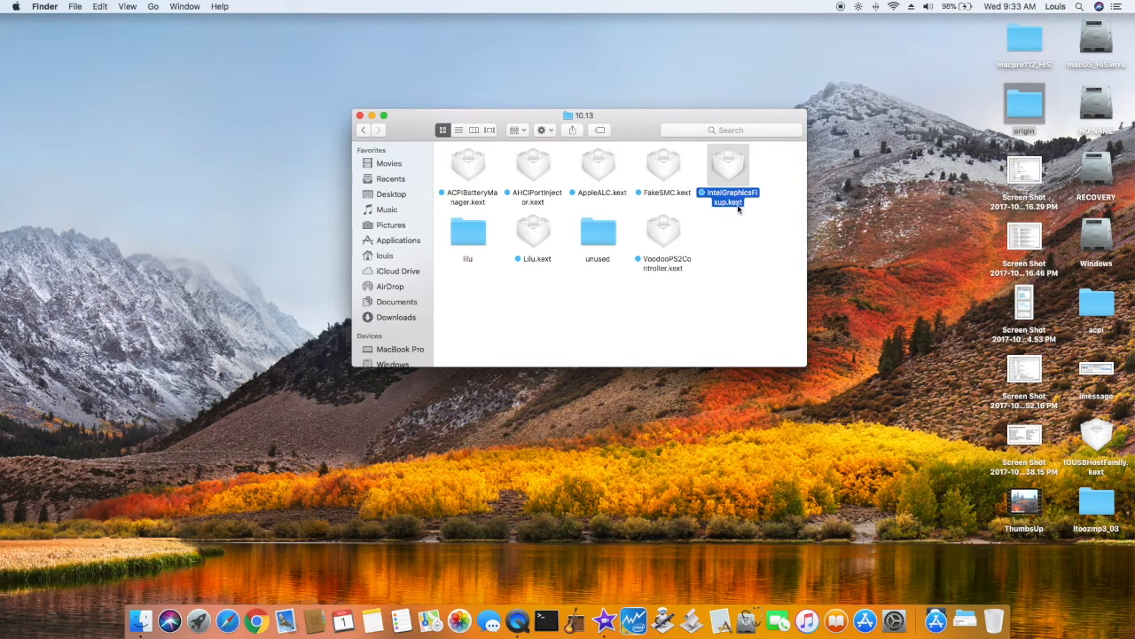
mouse_move(648, 244)
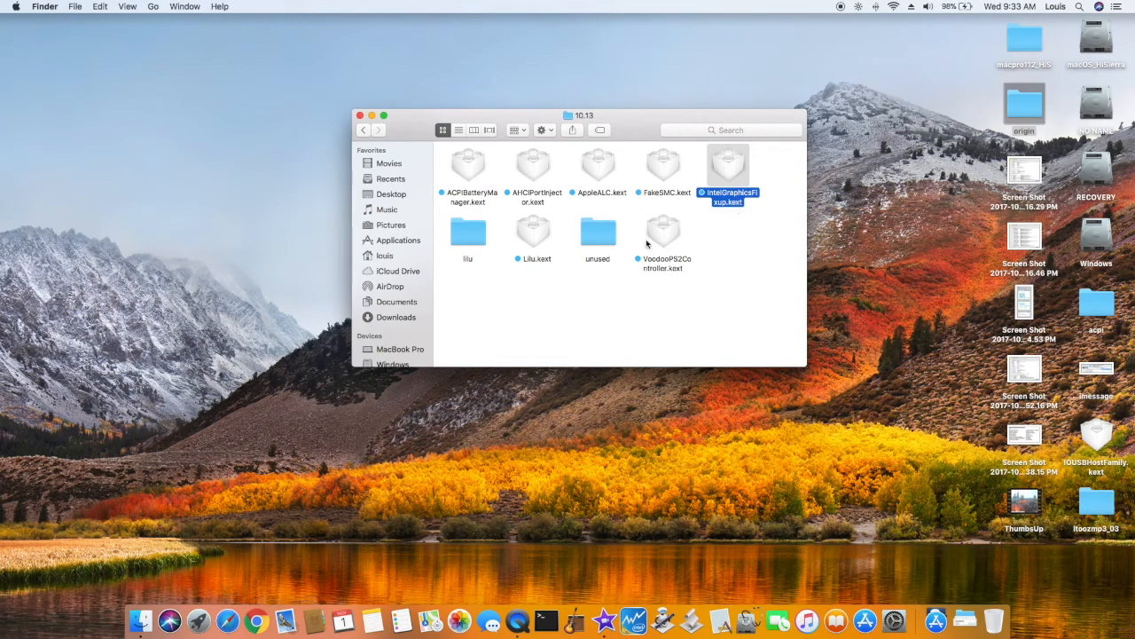
View Lilu.kext's Info window, close it, then select VoodooPS2Controller.kext
left_click(533, 233)
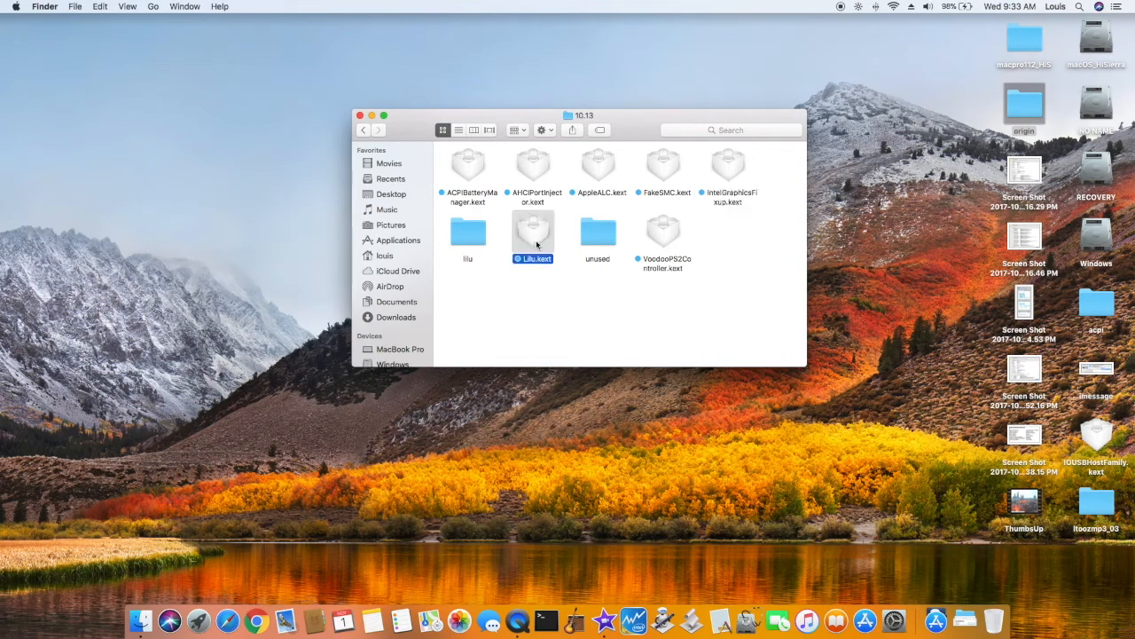
mouse_move(584, 301)
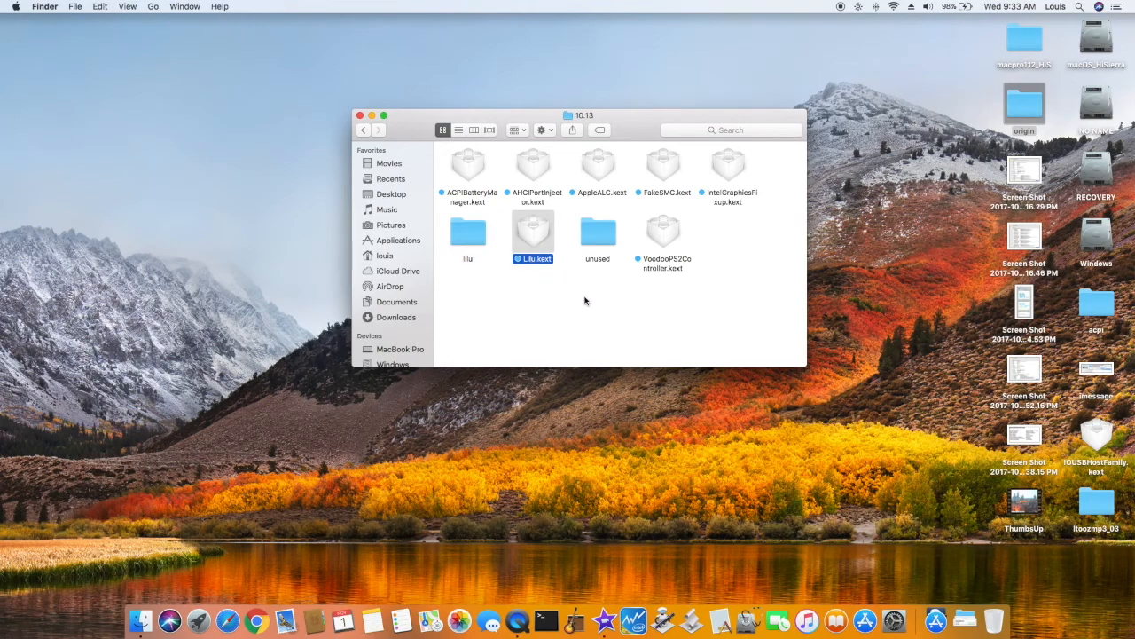
mouse_move(559, 280)
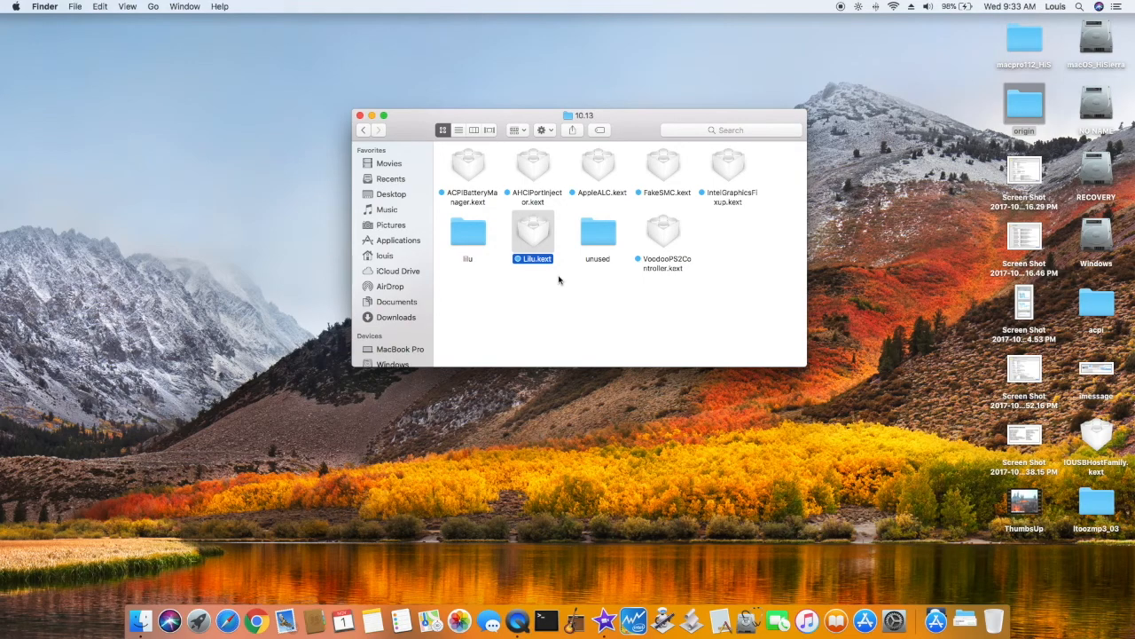
key("cmd+i")
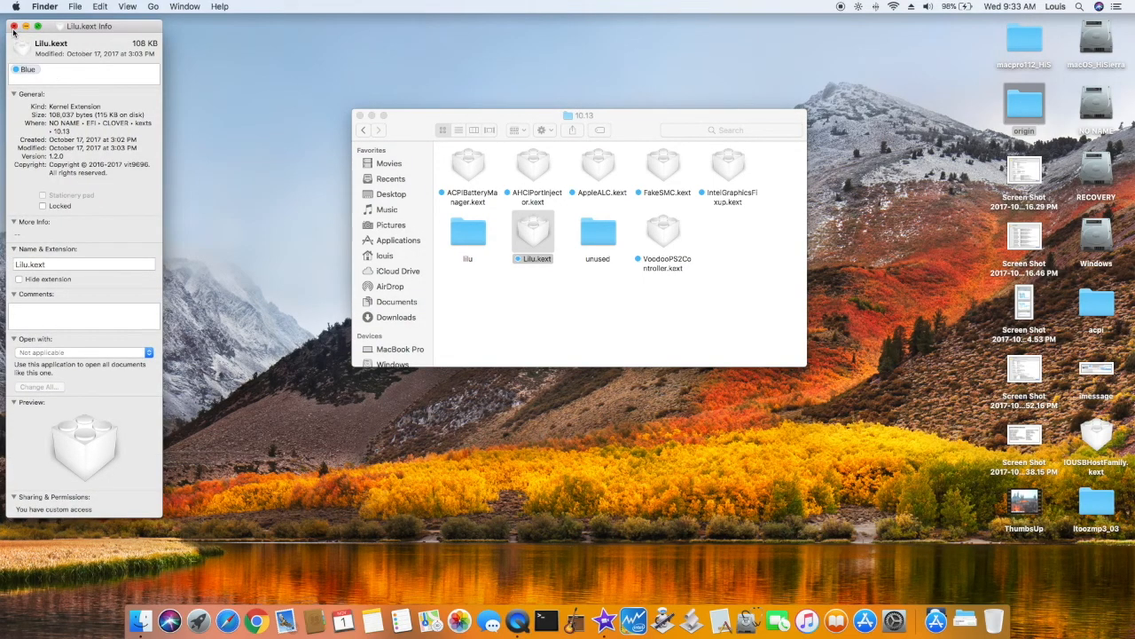
left_click(15, 26)
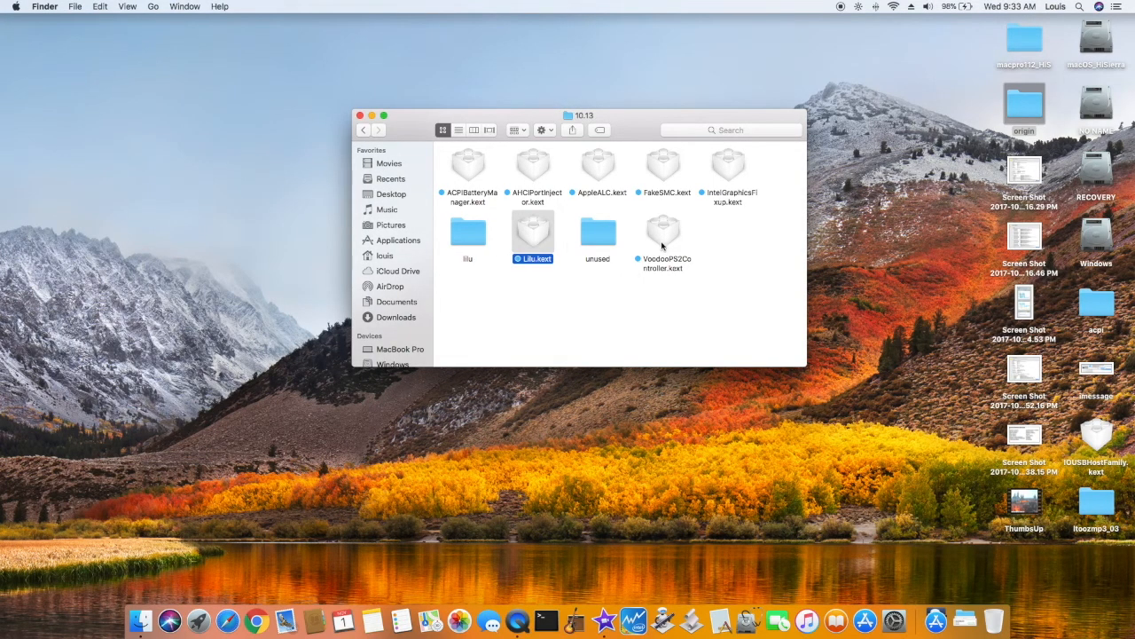
left_click(663, 232)
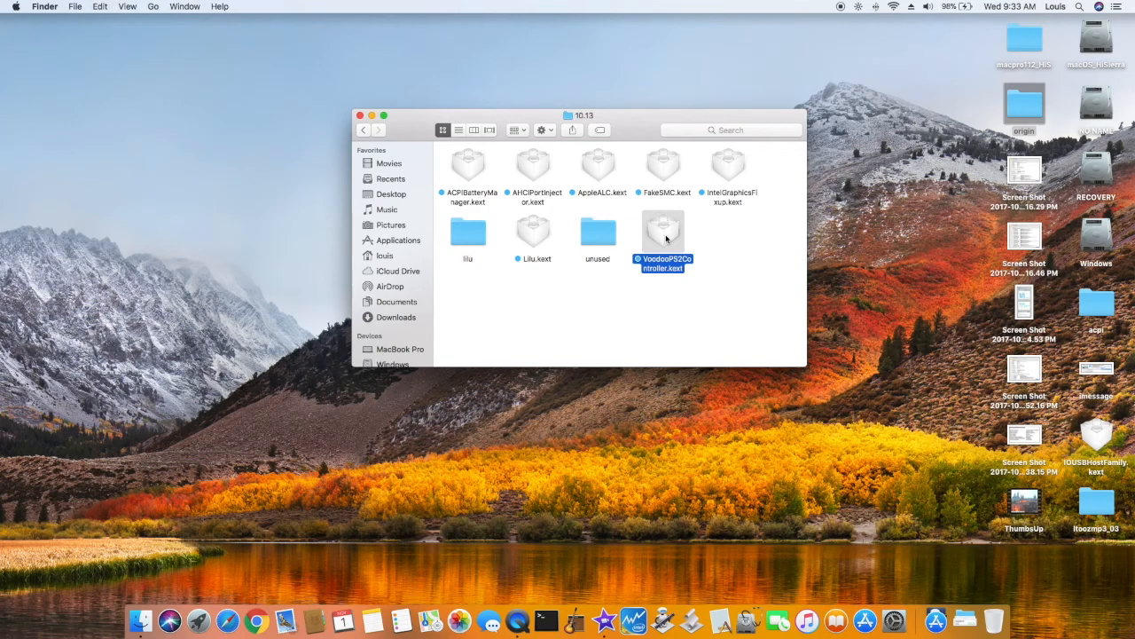
key("cmd+i")
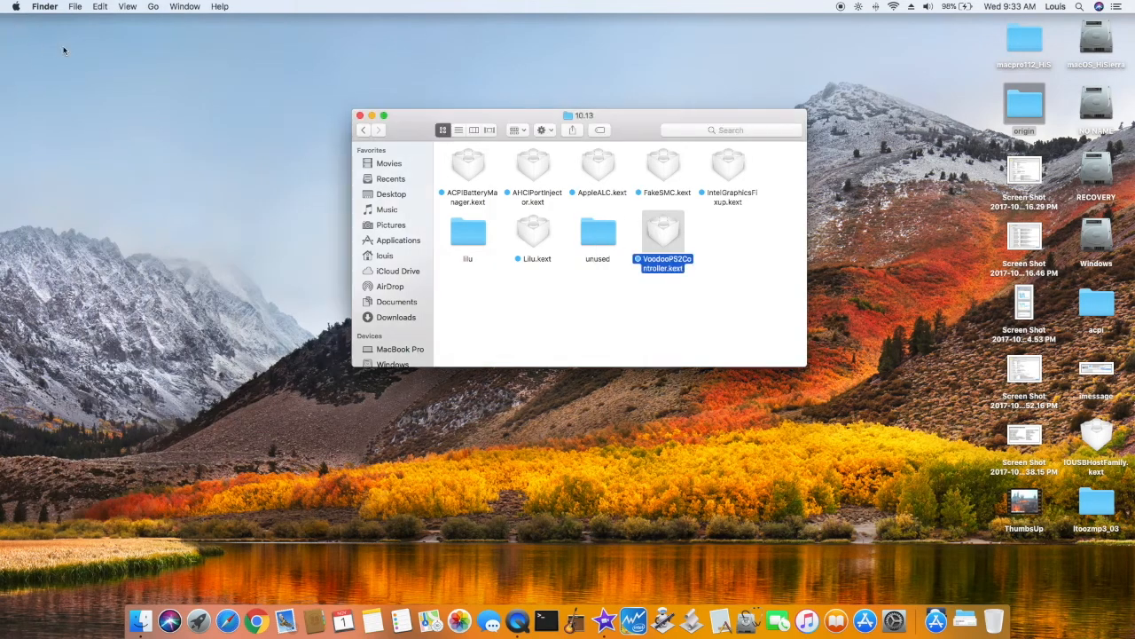
mouse_move(643, 291)
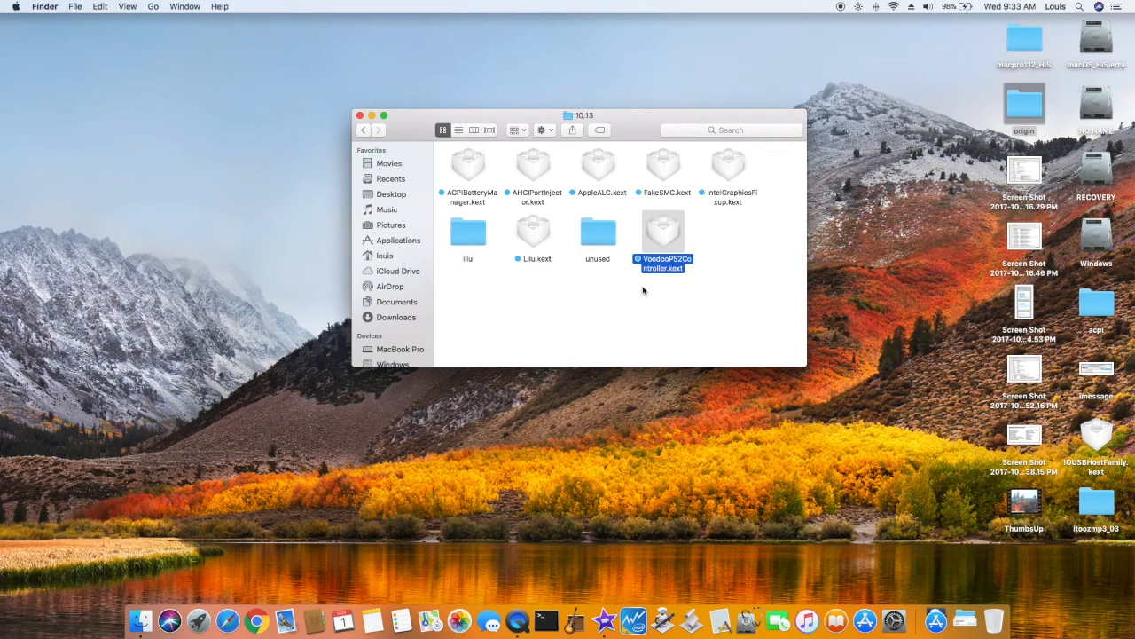
mouse_move(365, 138)
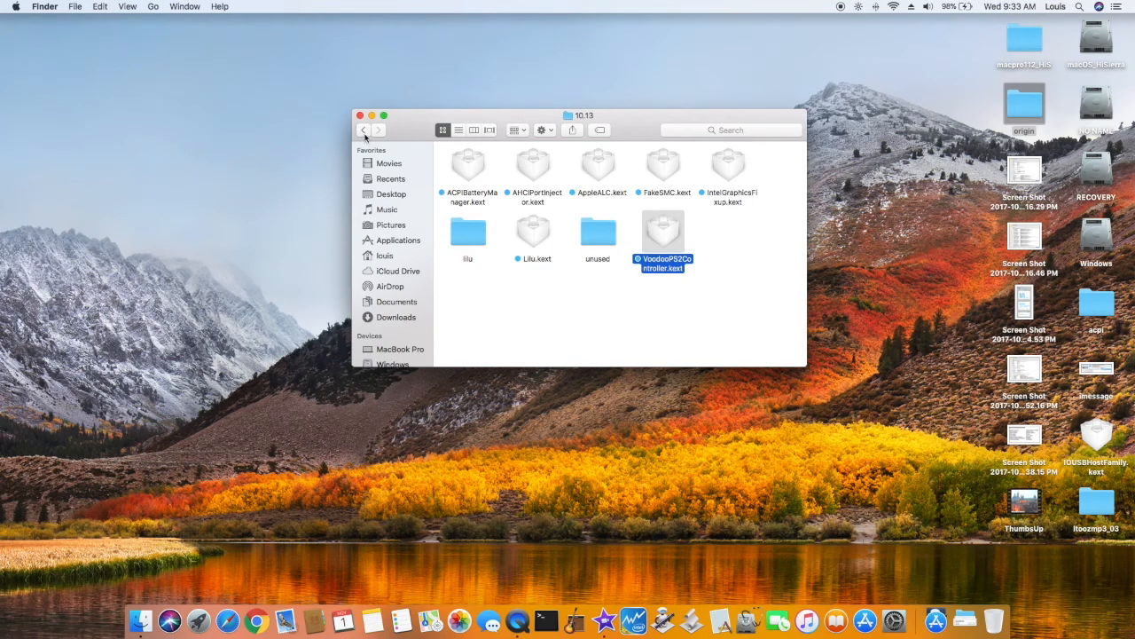
Expand ACPI, DSDT and the DSDT Fixes list in config.plist
left_click(363, 129)
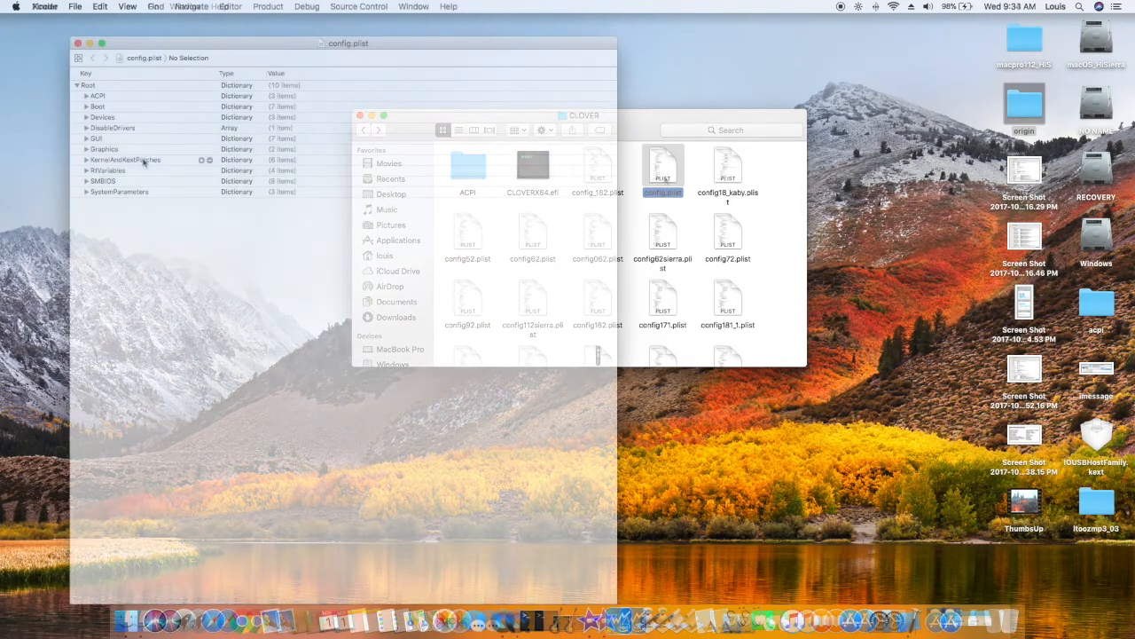
left_click(87, 96)
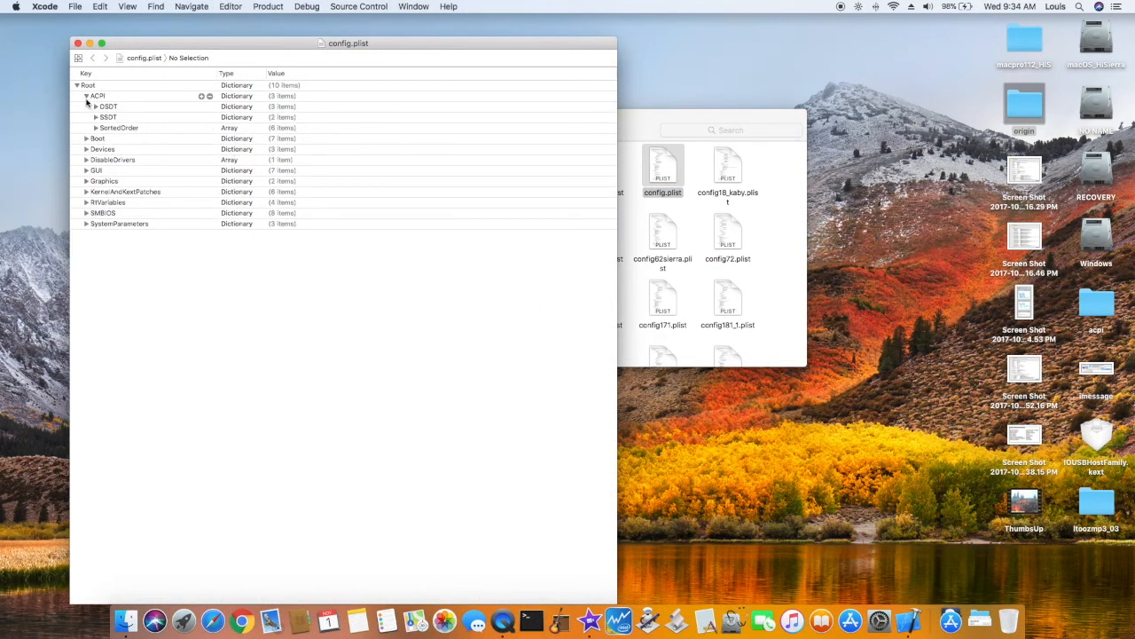
left_click(89, 106)
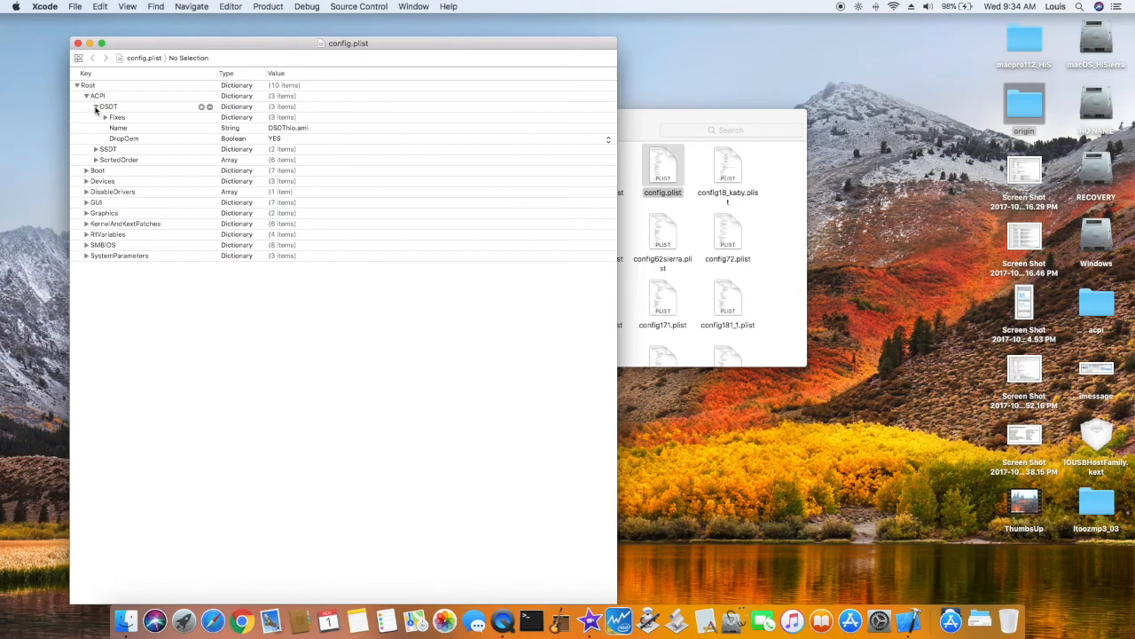
left_click(96, 106)
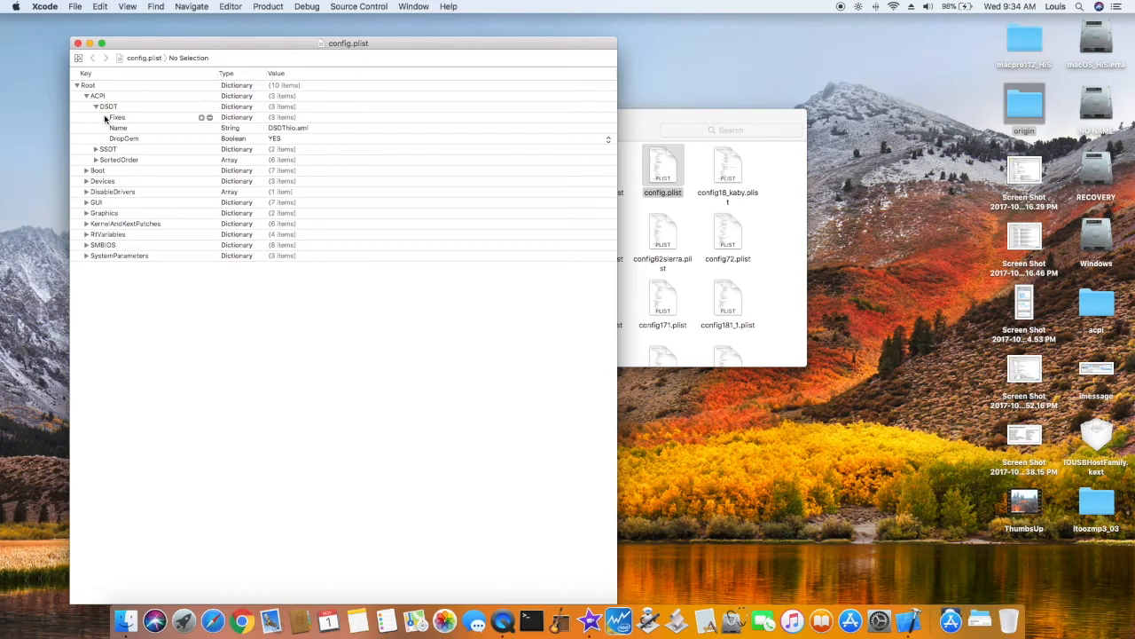
left_click(95, 116)
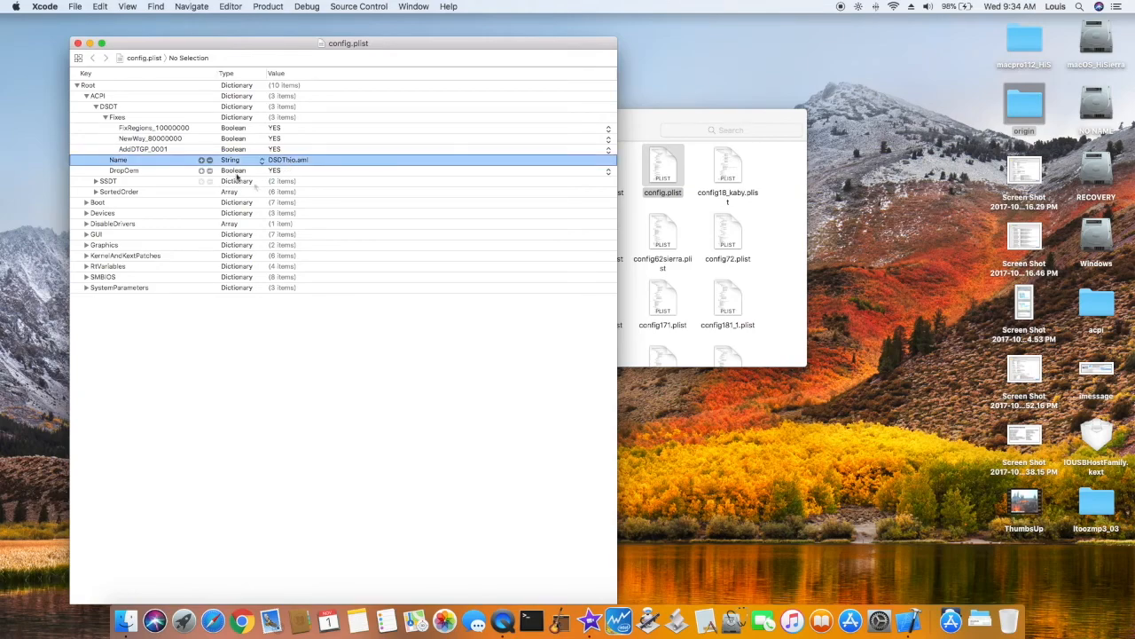
Keep DropOem as Boolean and expand SSDT to inspect its DropOem setting
left_click(237, 170)
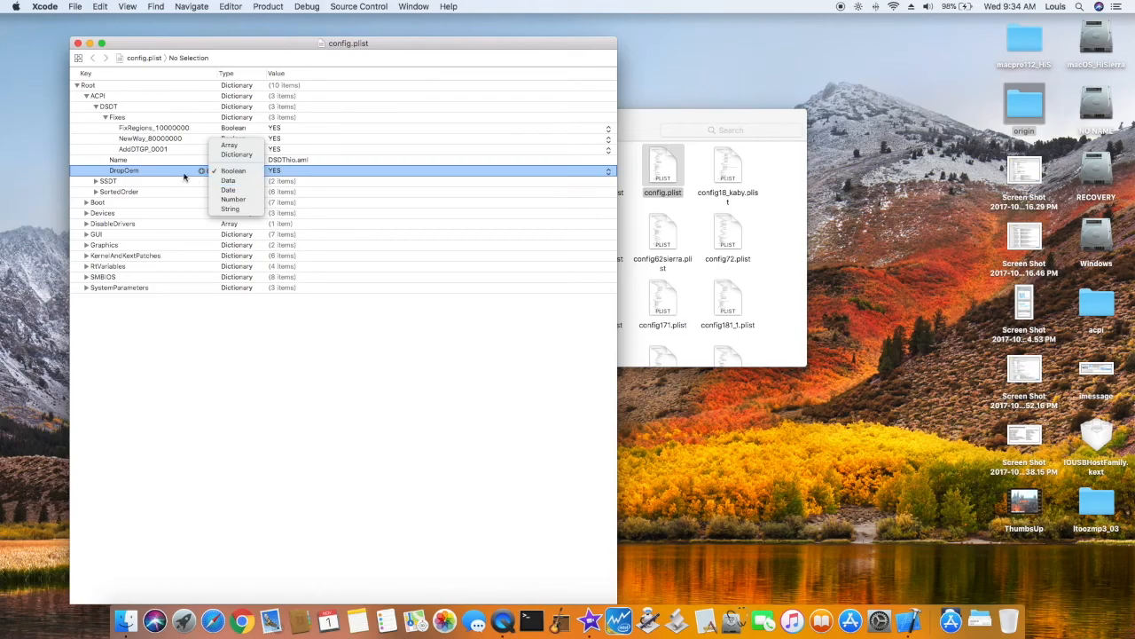
left_click(233, 169)
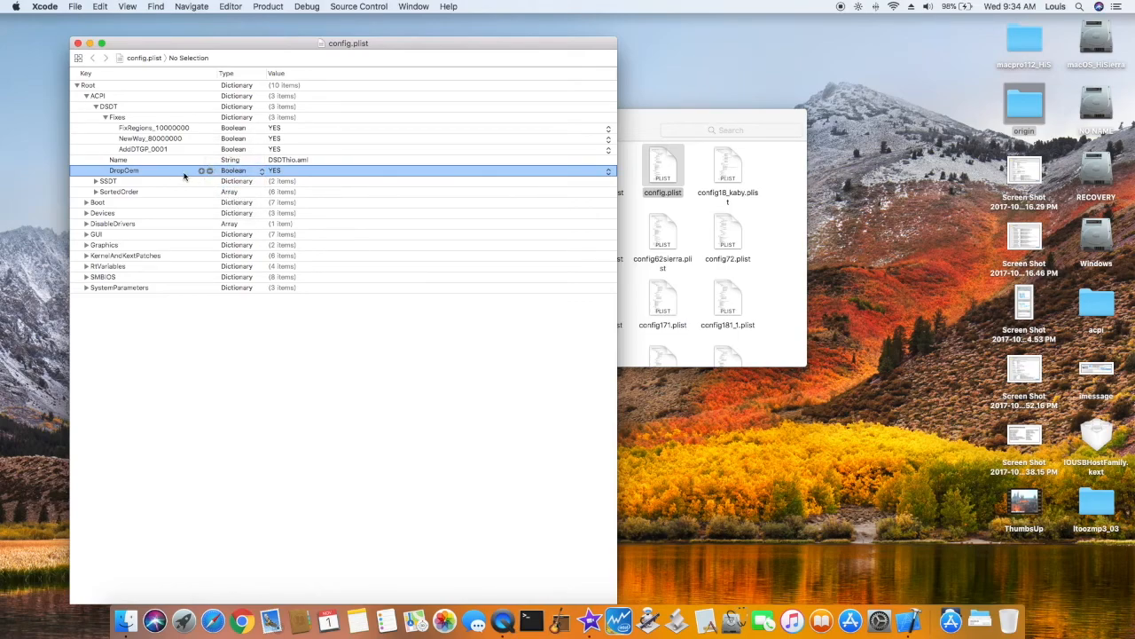
left_click(96, 181)
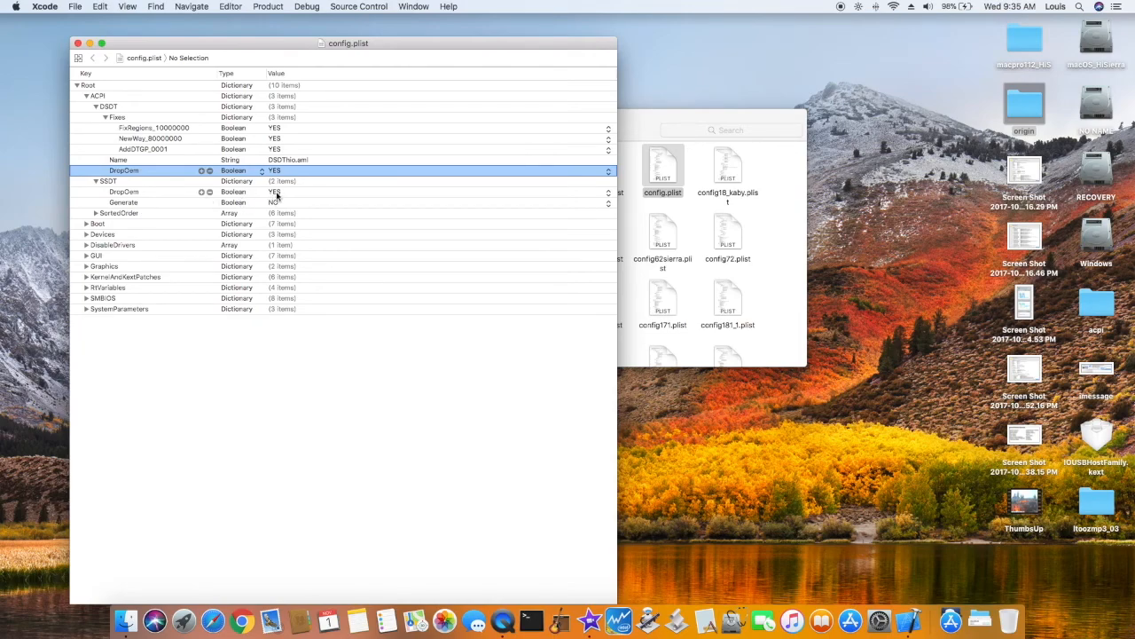
left_click(124, 192)
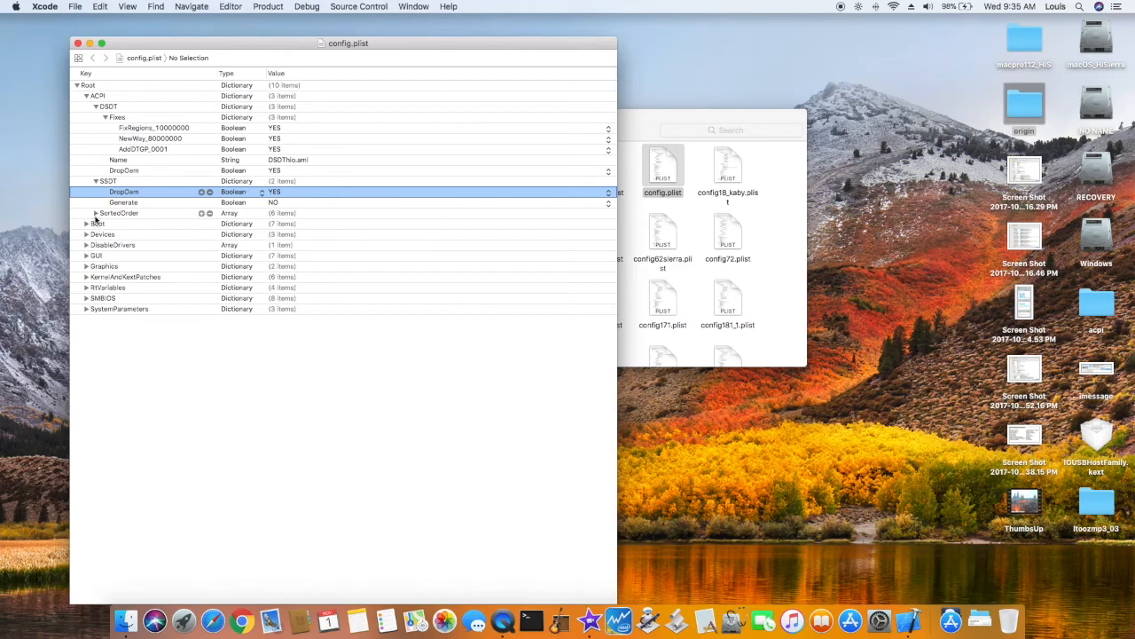
Expand SSDT SortedOrder, Devices, USB and DisableDrivers, briefly opening and collapsing Boot
left_click(95, 212)
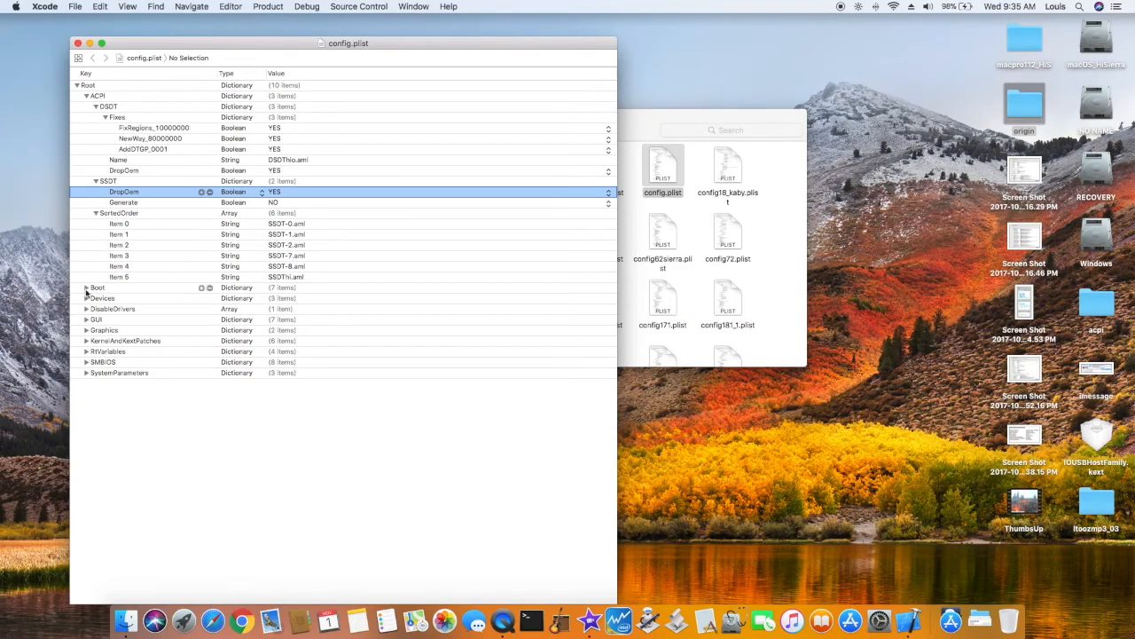
left_click(86, 288)
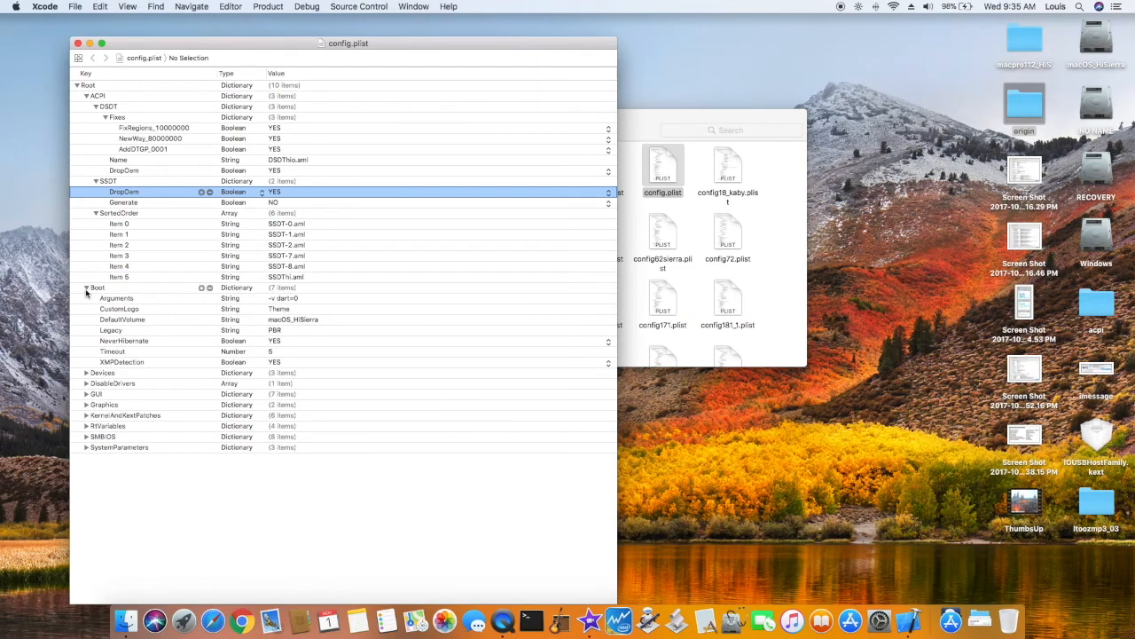
left_click(87, 287)
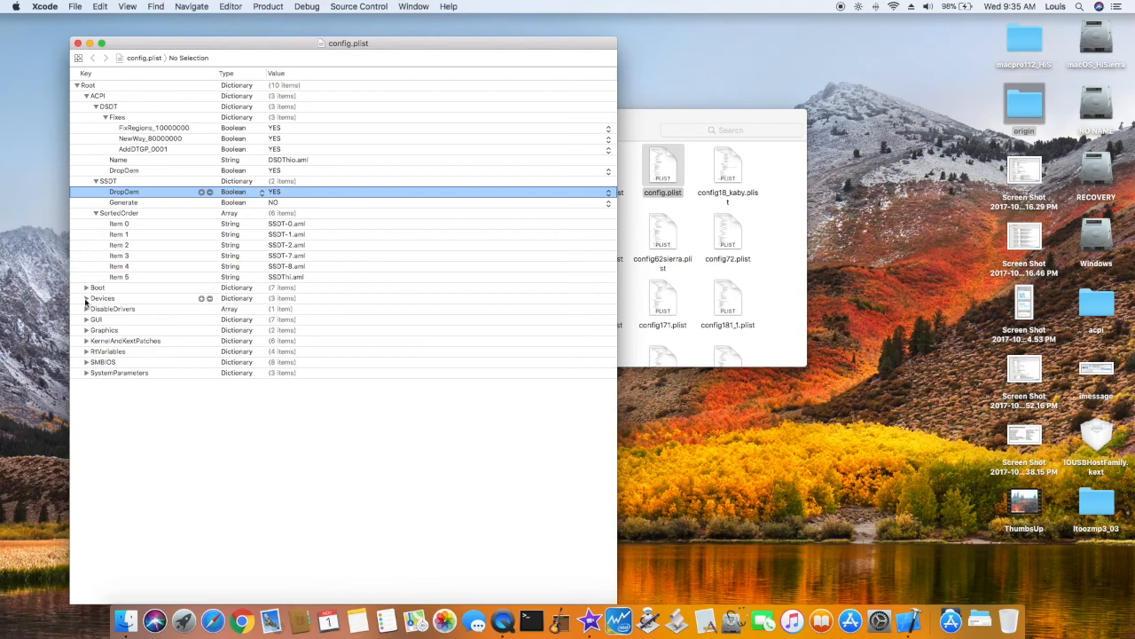
left_click(87, 298)
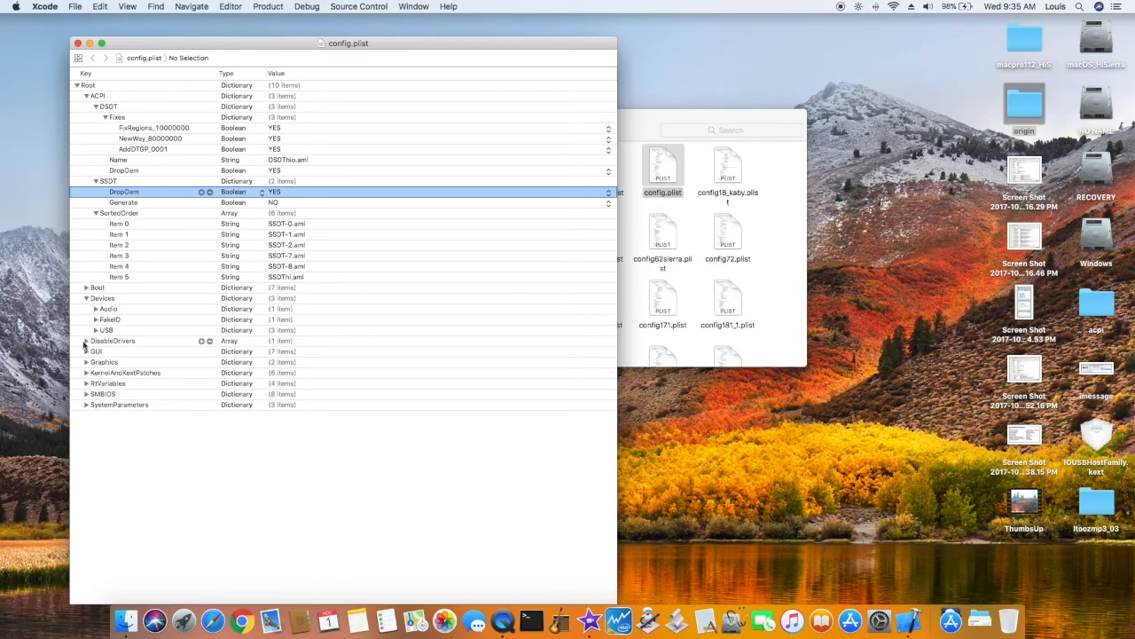
left_click(85, 329)
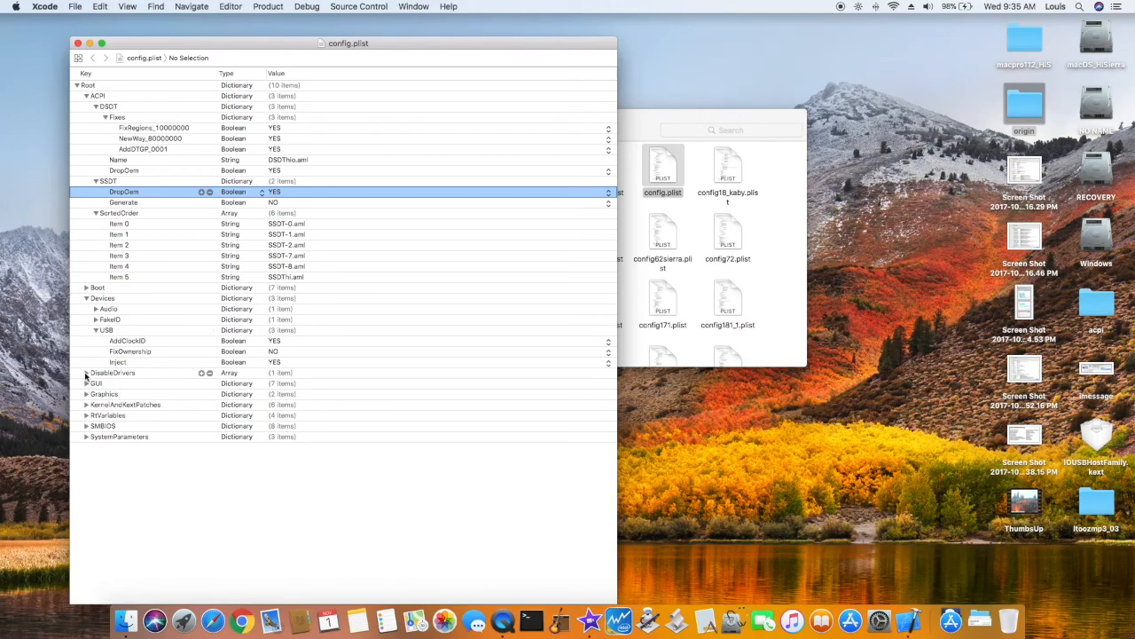
left_click(87, 372)
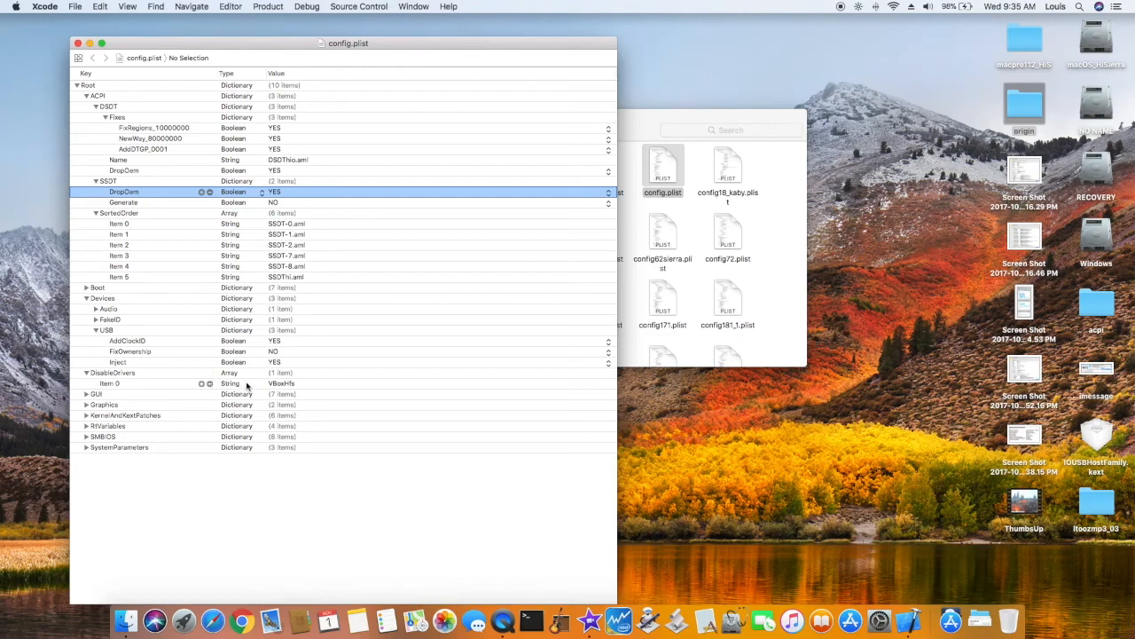
Expand Graphics Inject settings and inspect ig-platform-id 0x0a260006
left_click(87, 404)
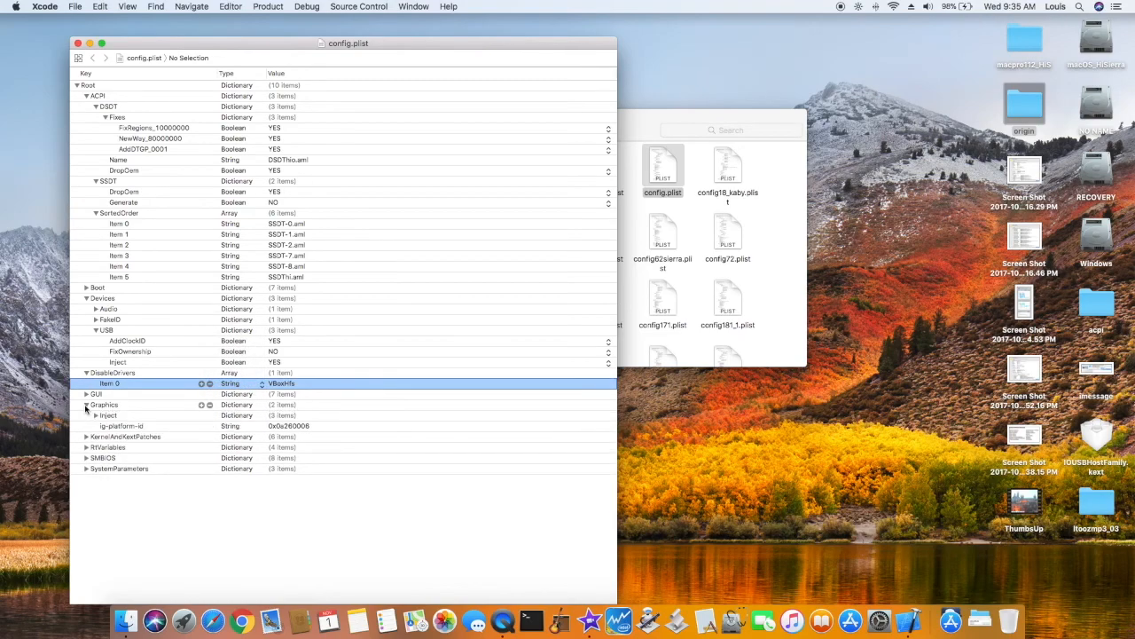
left_click(87, 404)
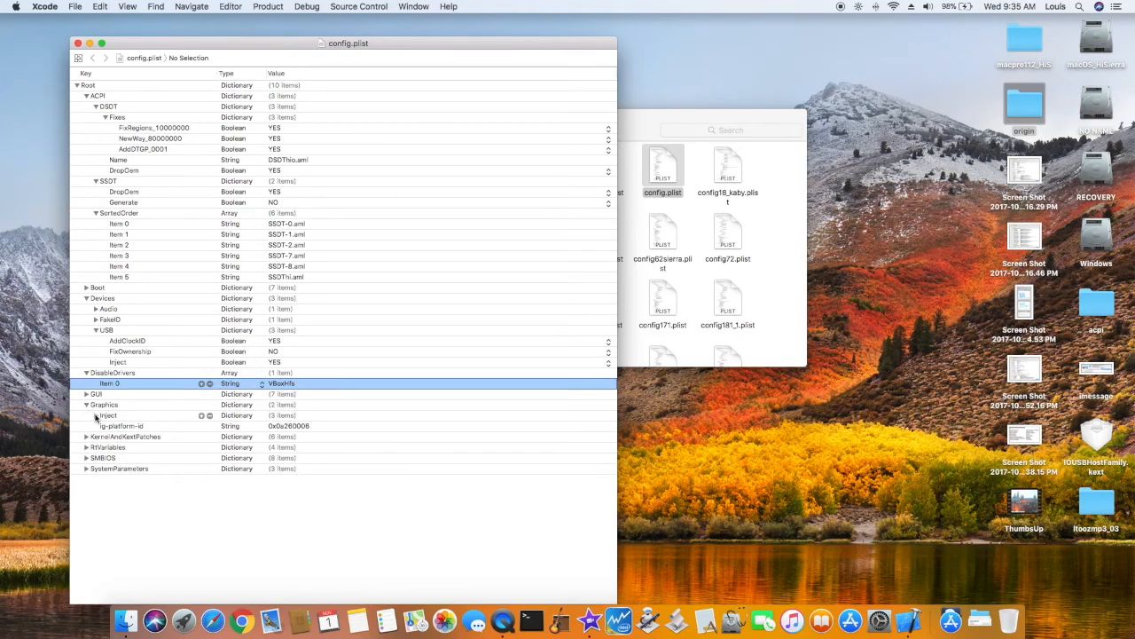
left_click(96, 415)
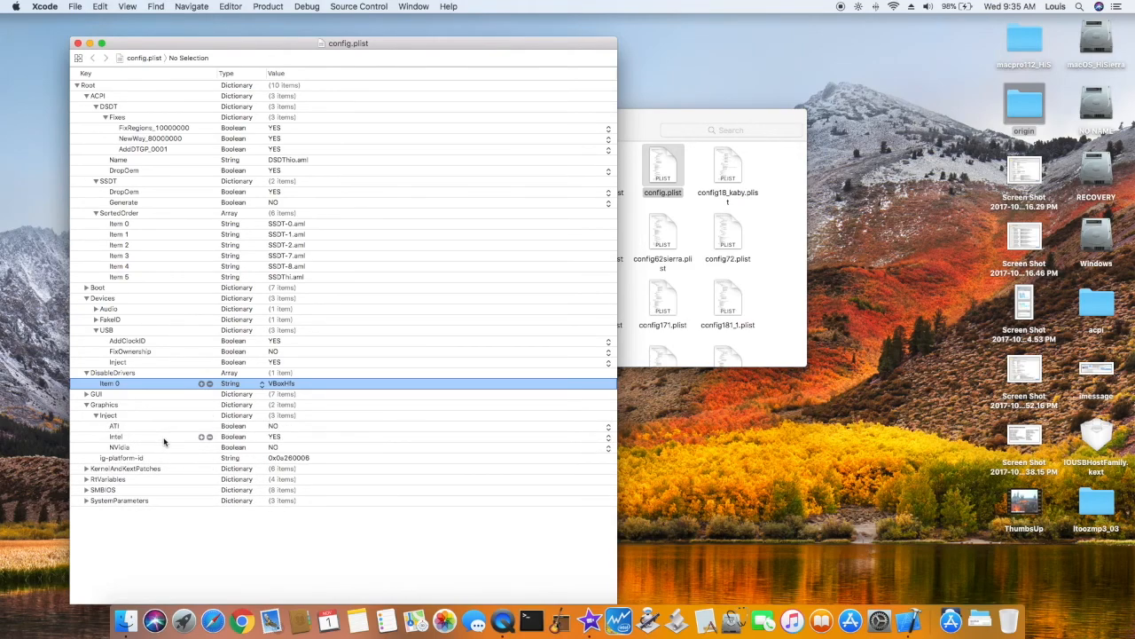
left_click(121, 457)
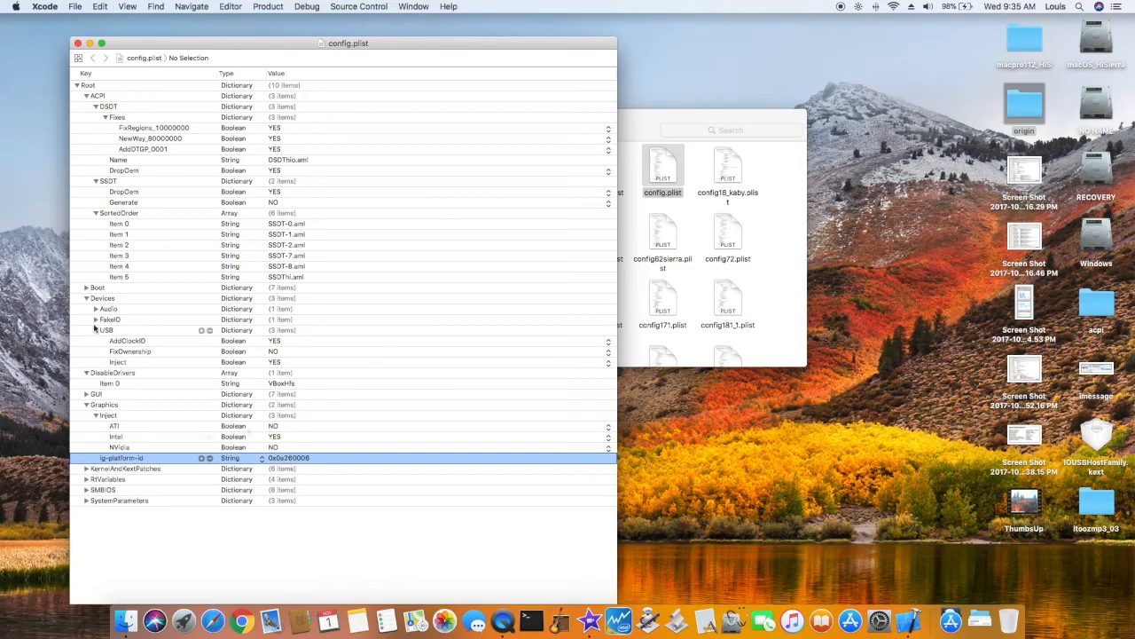
Inspect FakeID IntelGFX, then expand SMBIOS to view MacBookPro11,2 model and serial
left_click(96, 319)
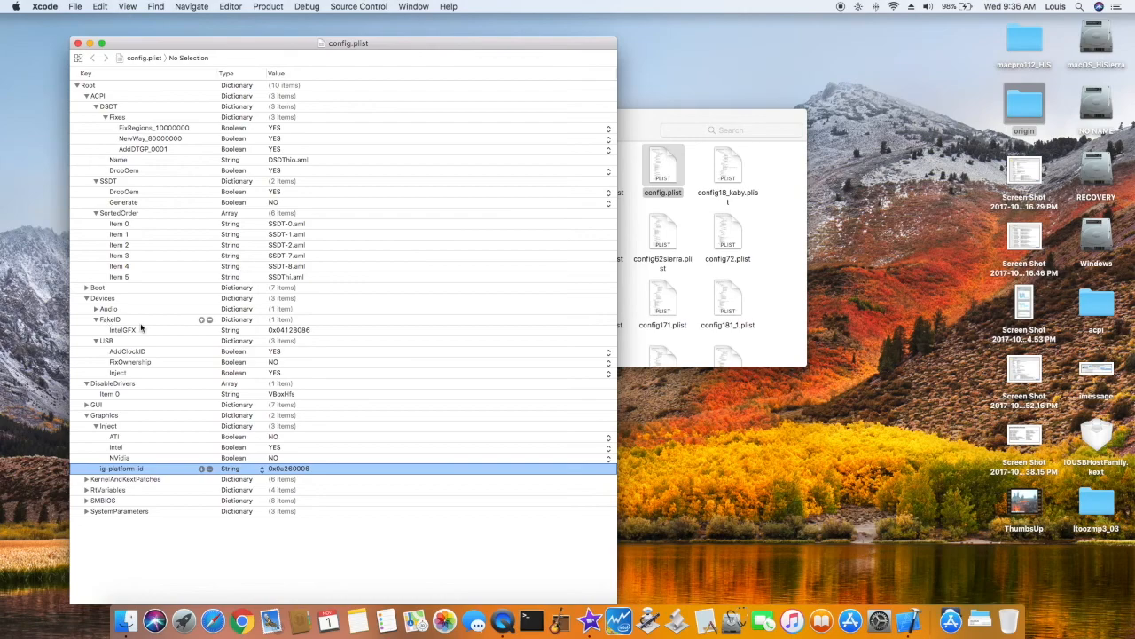
left_click(123, 330)
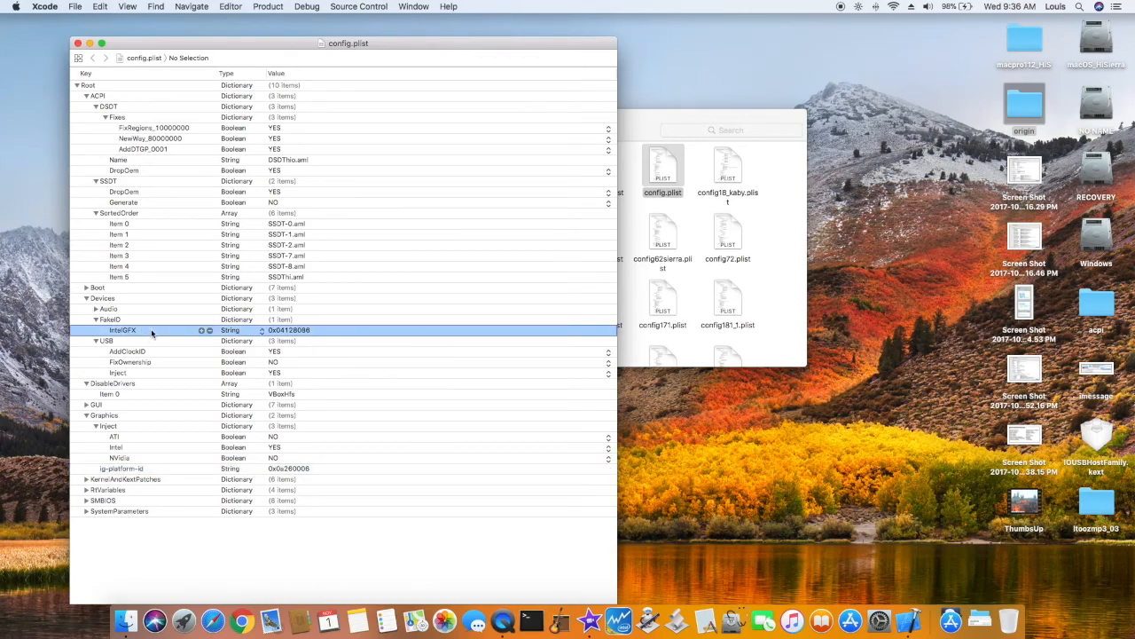
mouse_move(287, 340)
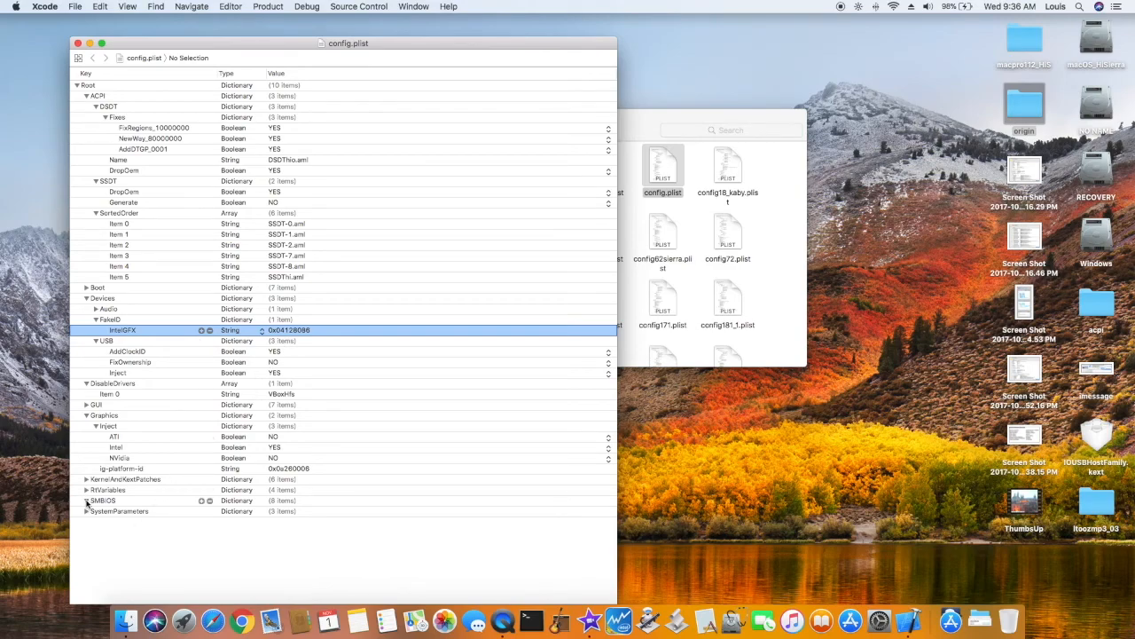
left_click(87, 500)
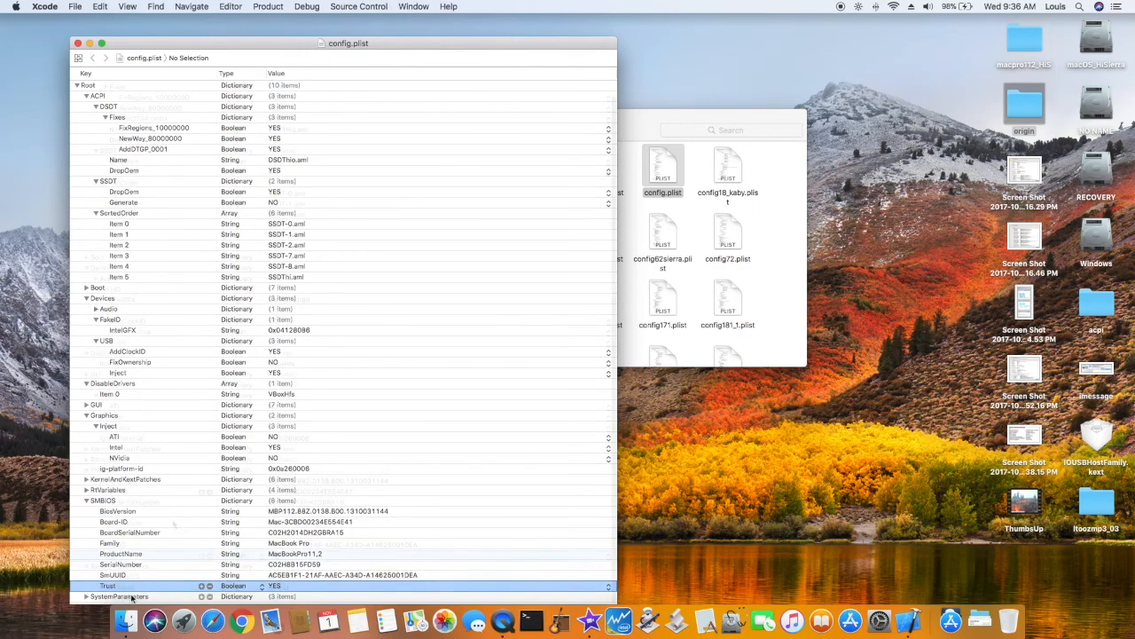
scroll("down", 3)
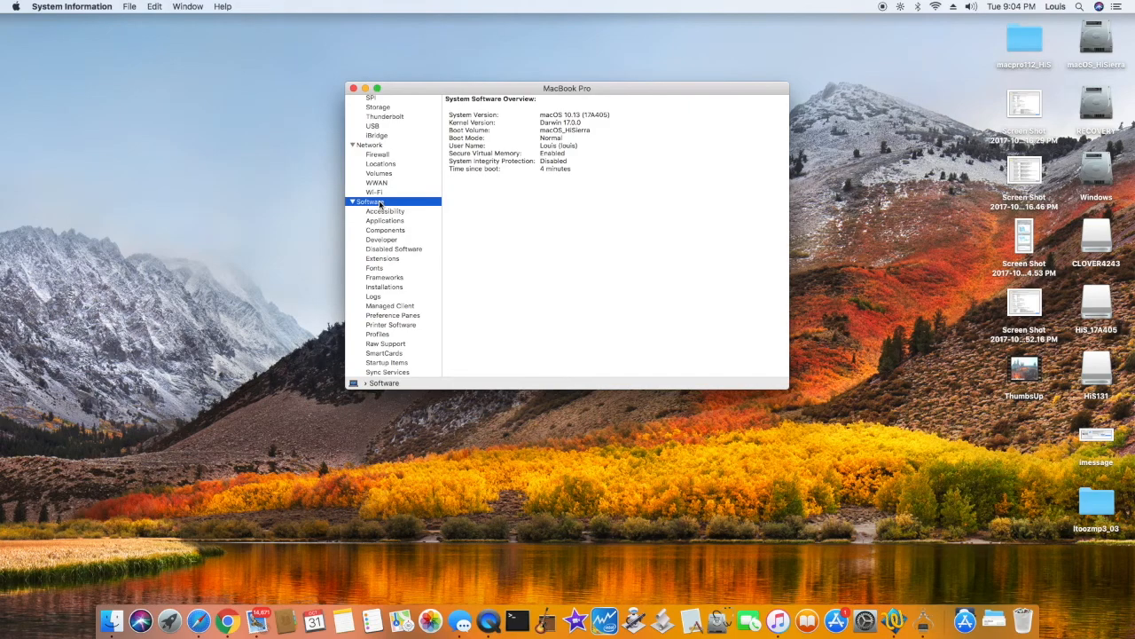
Open the App Store from the Dock and quit it again
left_click(836, 620)
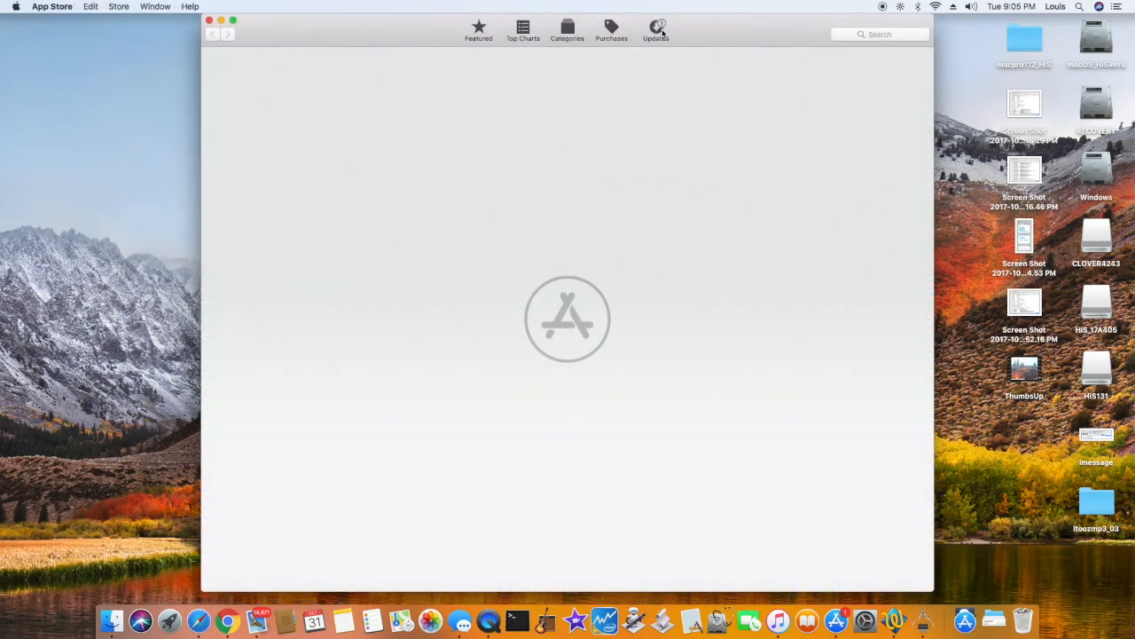
left_click(656, 30)
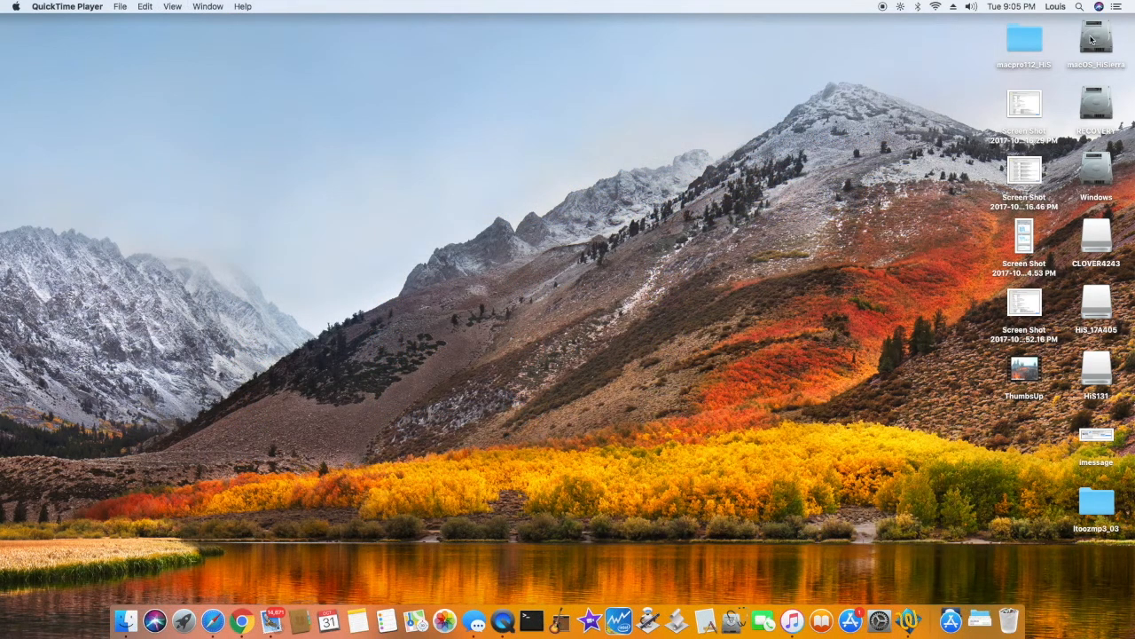
left_click(1097, 40)
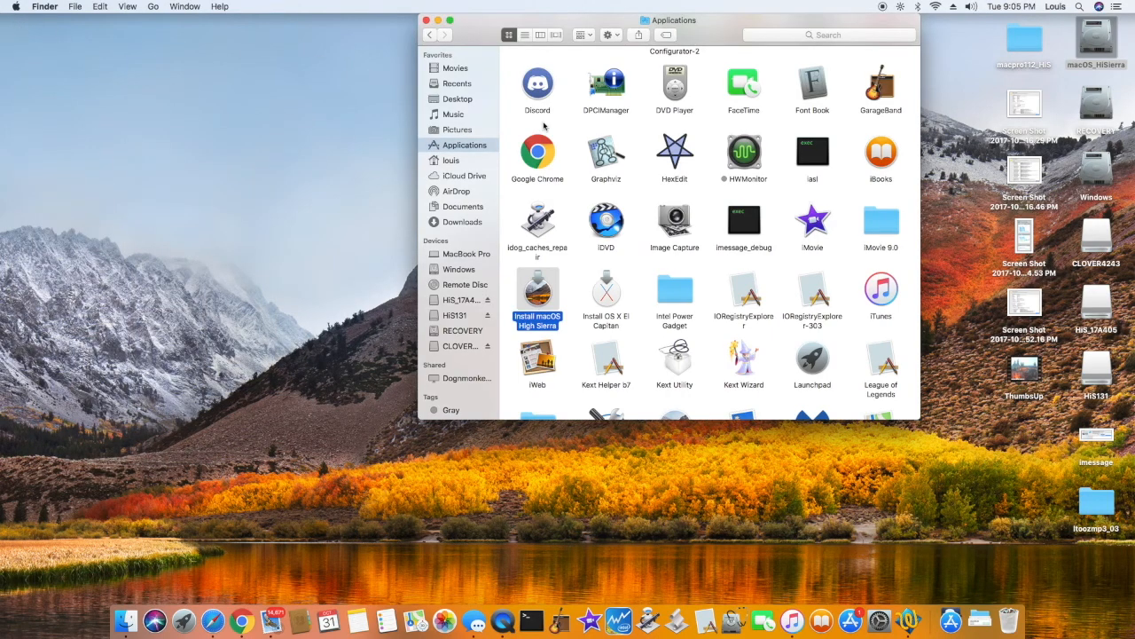
scroll("down", 3)
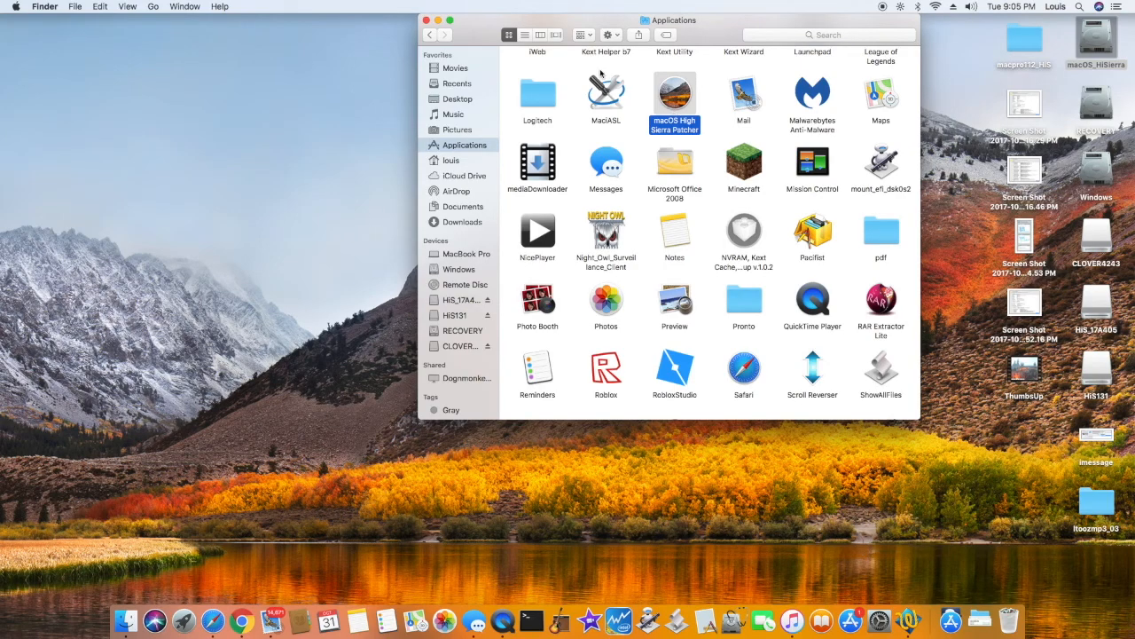
left_click(427, 20)
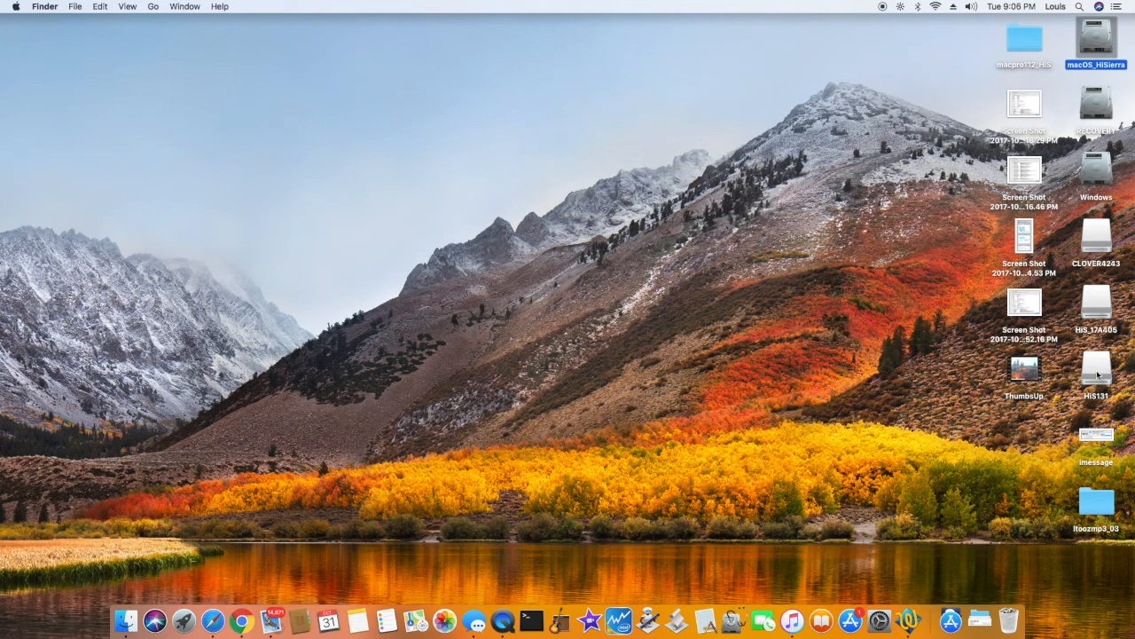
left_click(1096, 367)
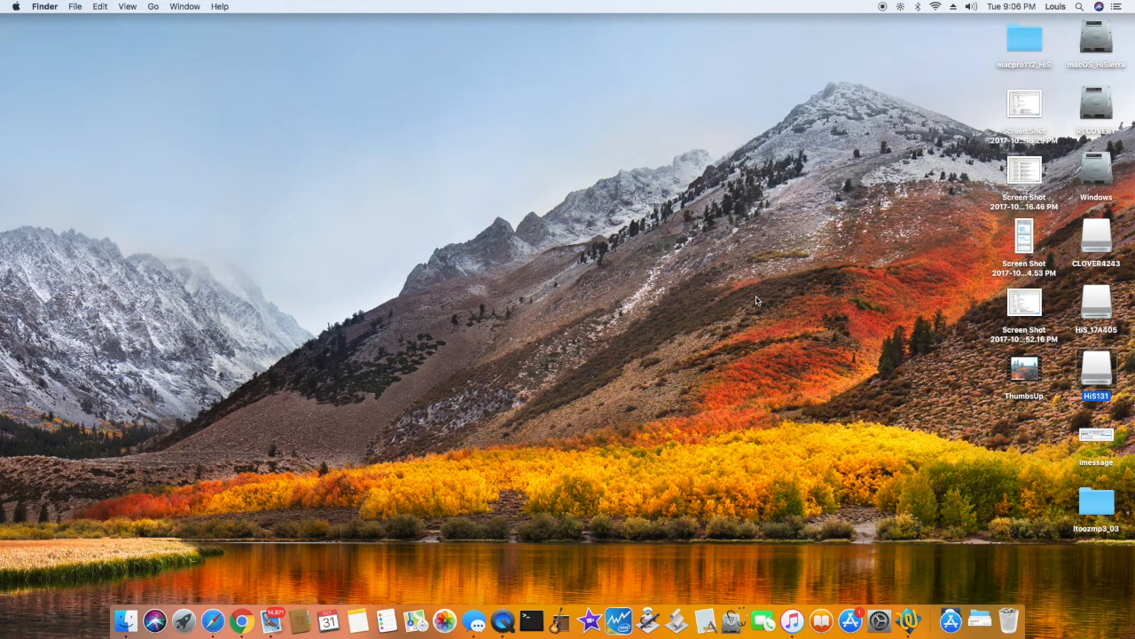
mouse_move(725, 287)
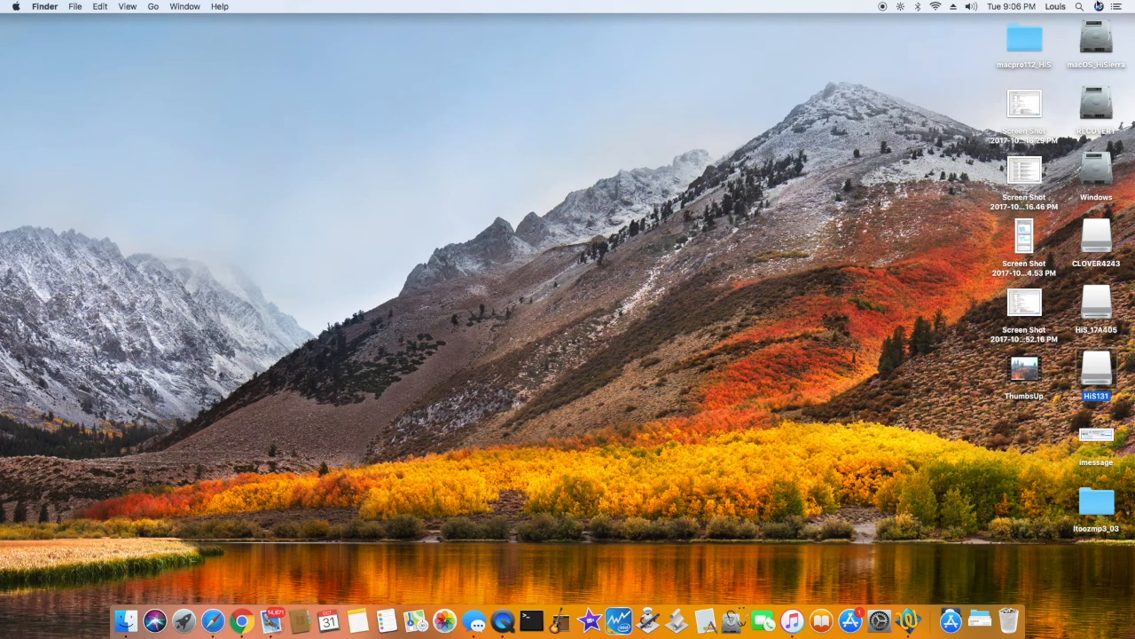
left_click(1097, 39)
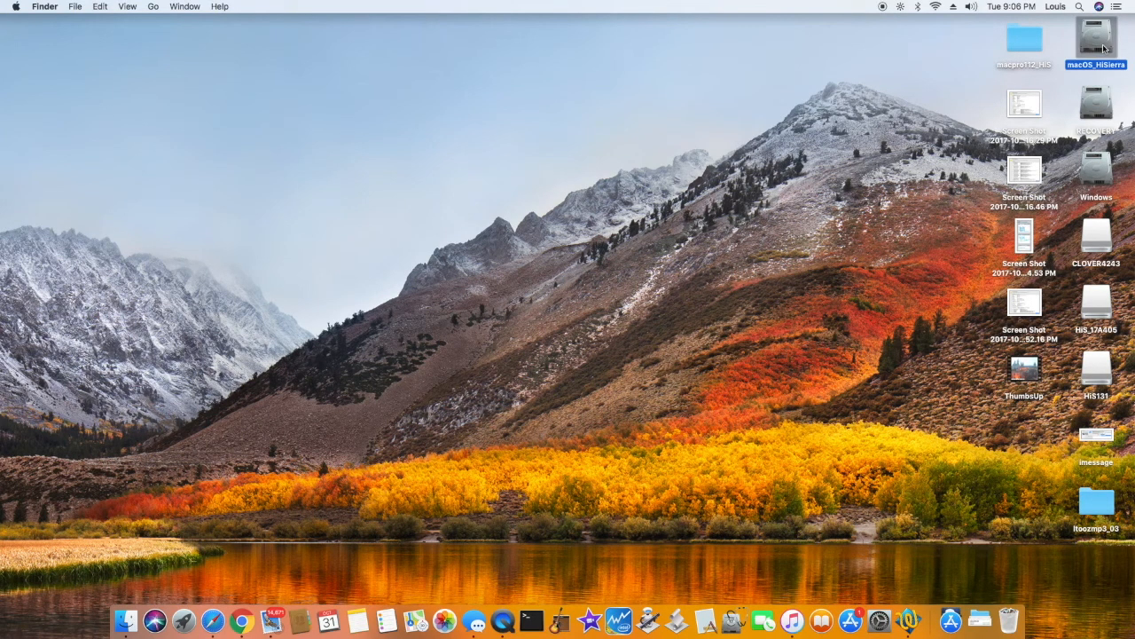